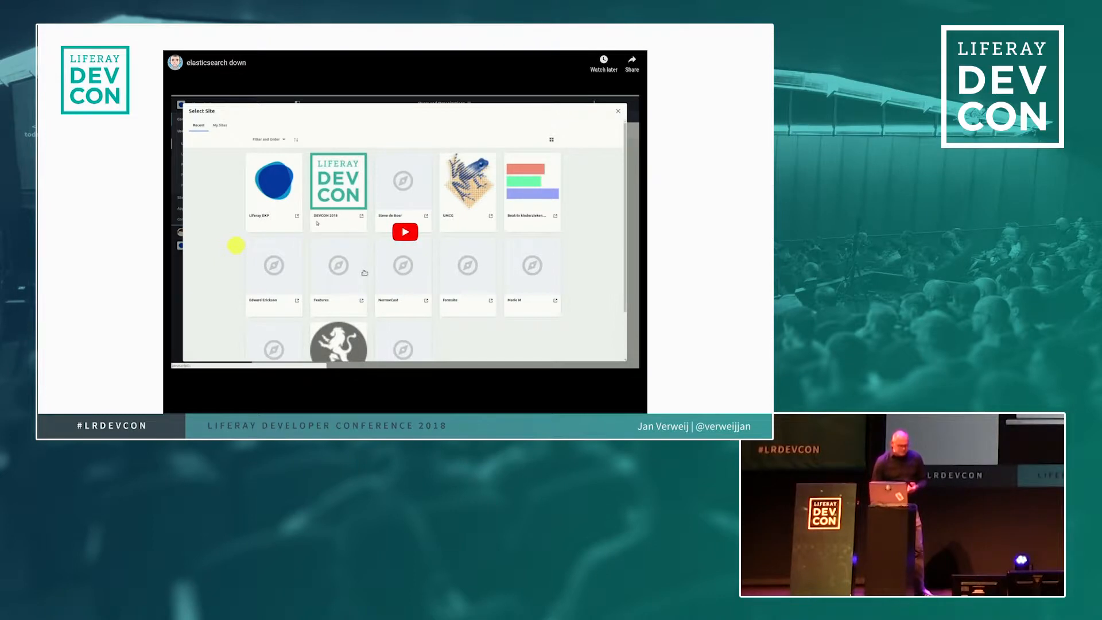
Step: Enter the DEVCON 2018 site and show the Control Panel's Users and Organizations list
click(337, 183)
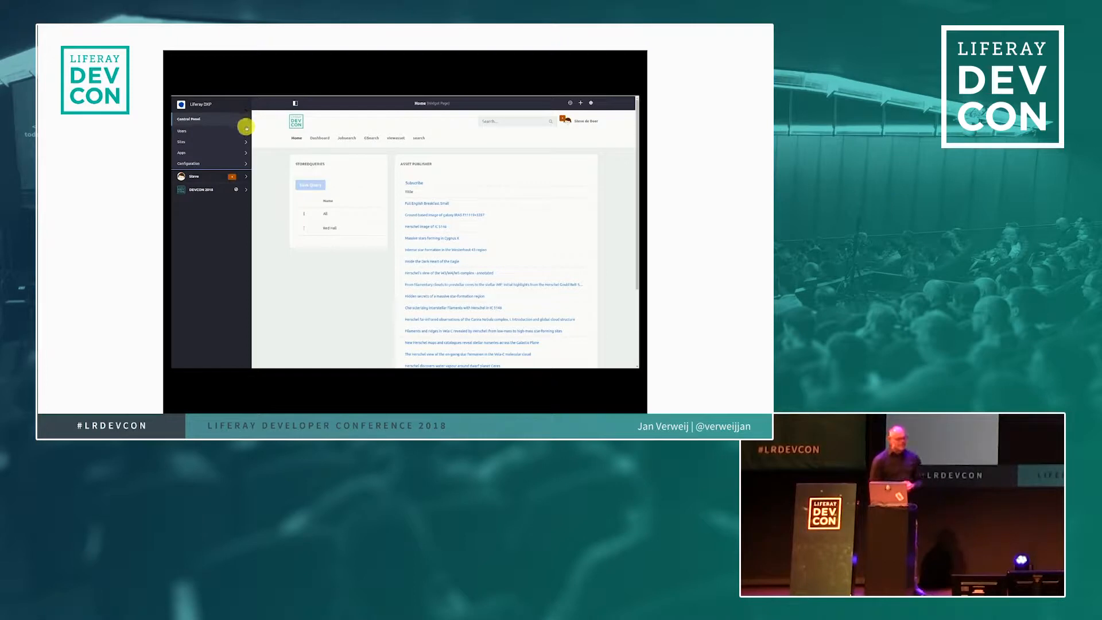
click(182, 131)
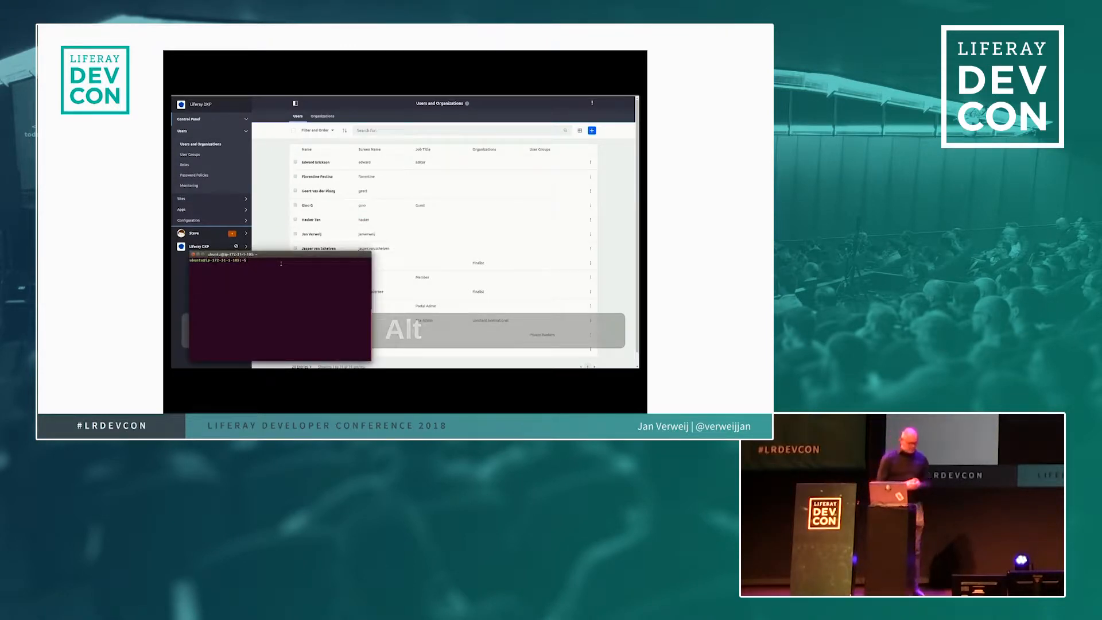
Step: Begin a 'sudo systemctl' service command in the terminal
text(sudo)
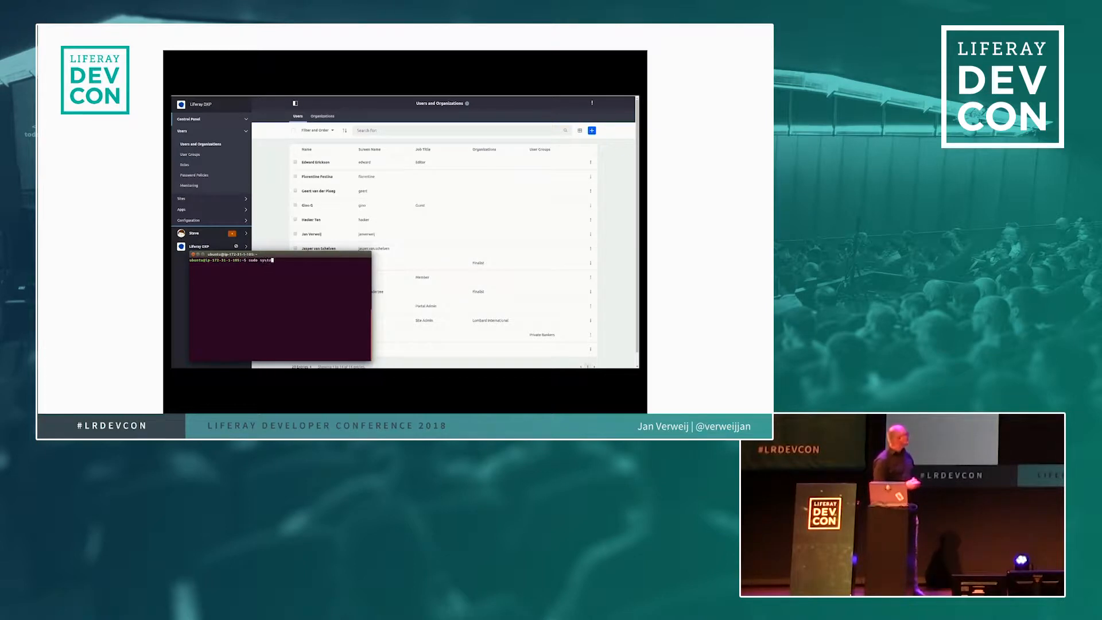
text(systemctl)
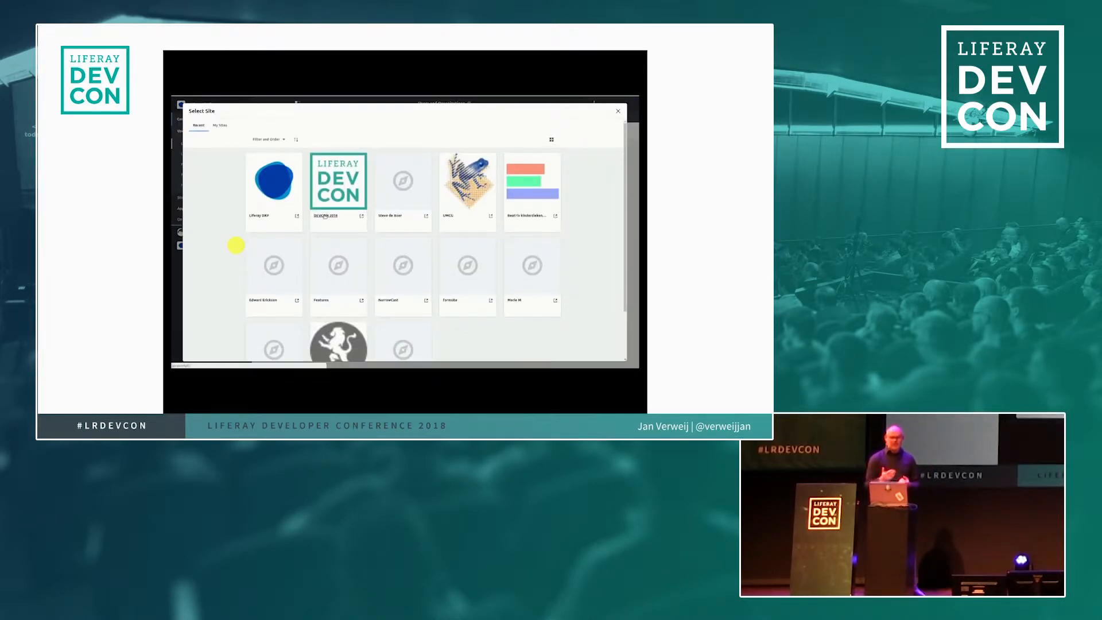
Step: Enter the DEVCON 2018 site from the Select Site dialog
click(337, 181)
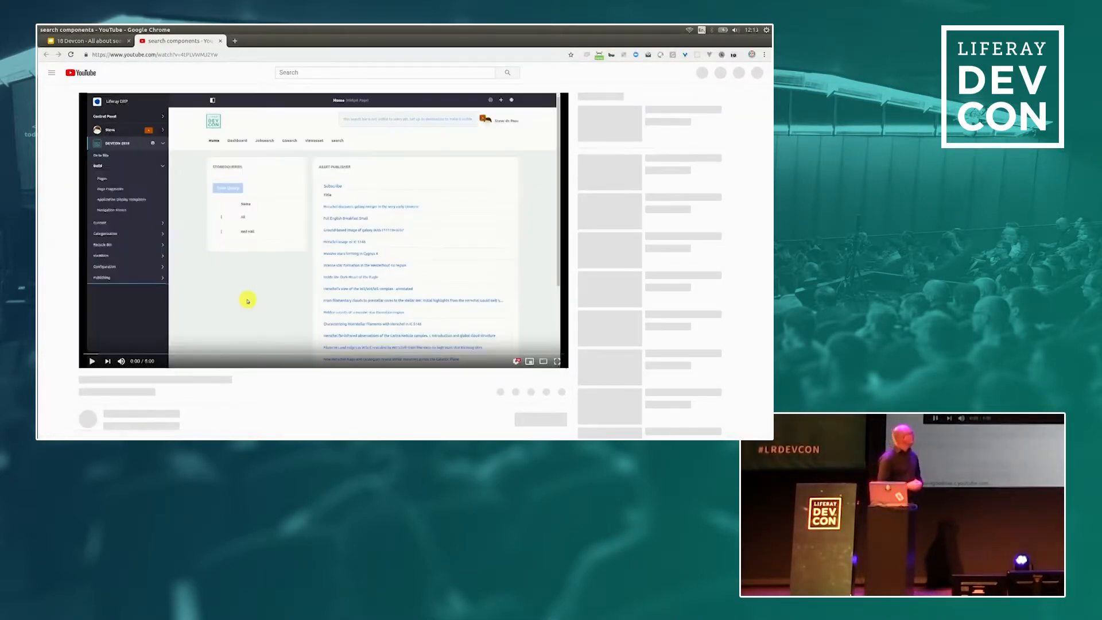
Step: Start a new page from Build > Pages and browse the Global Templates (Blog, Search, Wiki)
click(92, 361)
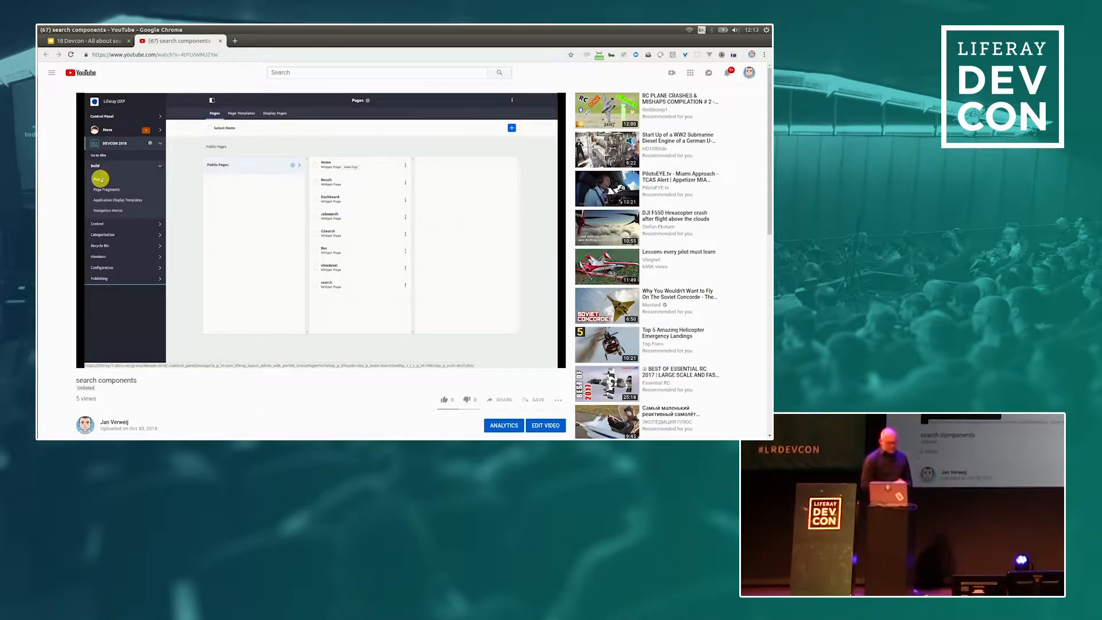
click(510, 128)
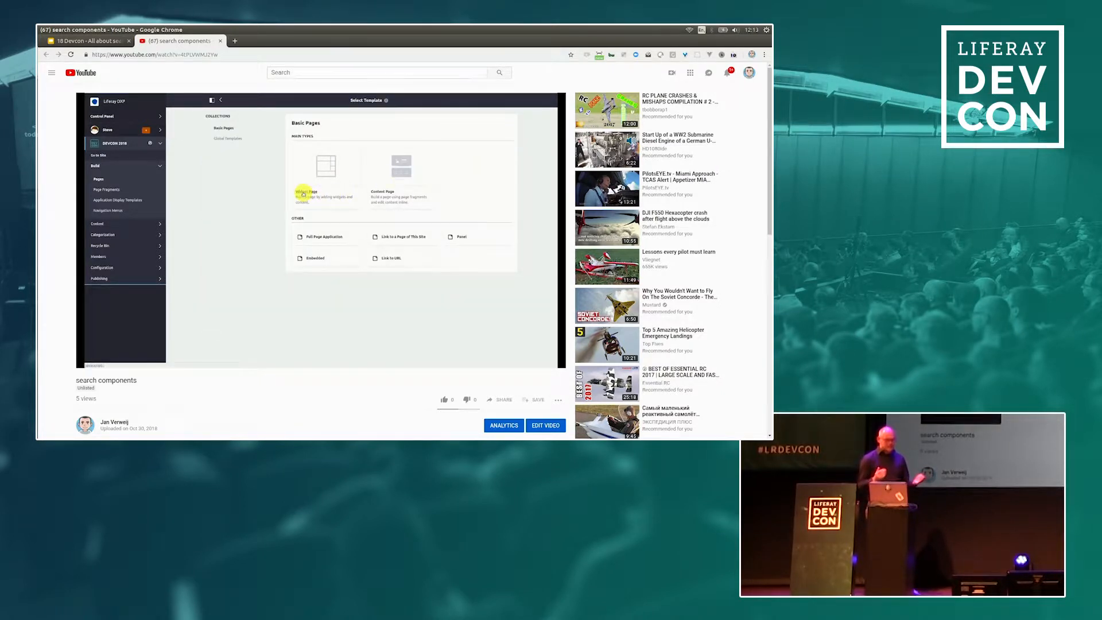
click(228, 139)
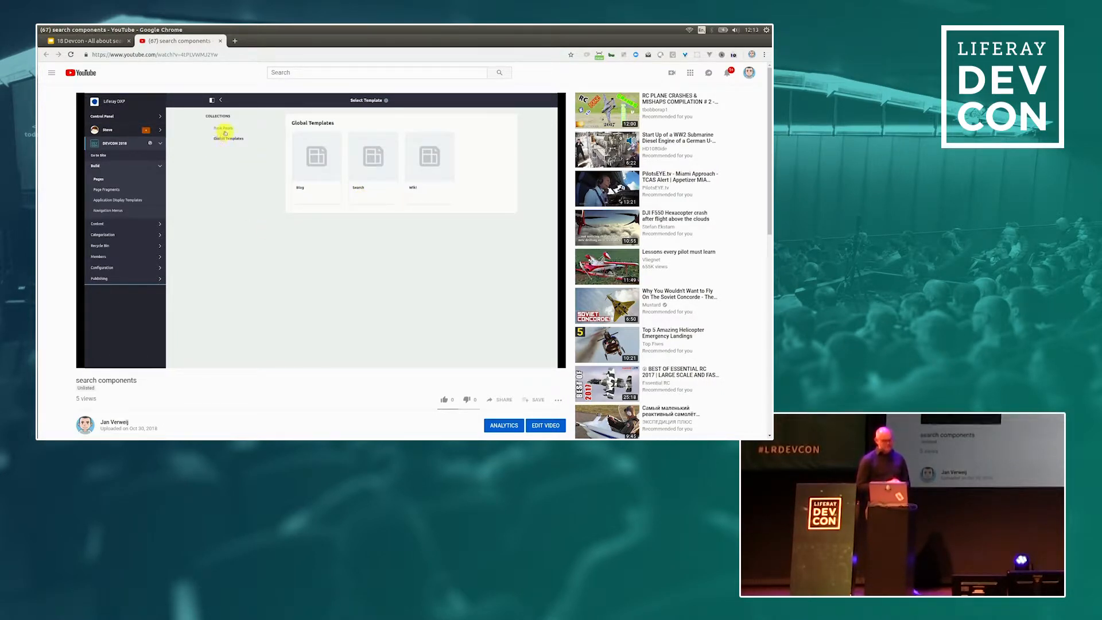
Step: Create a widget page named 'results', hidden from the default menu, and save its layout
click(224, 127)
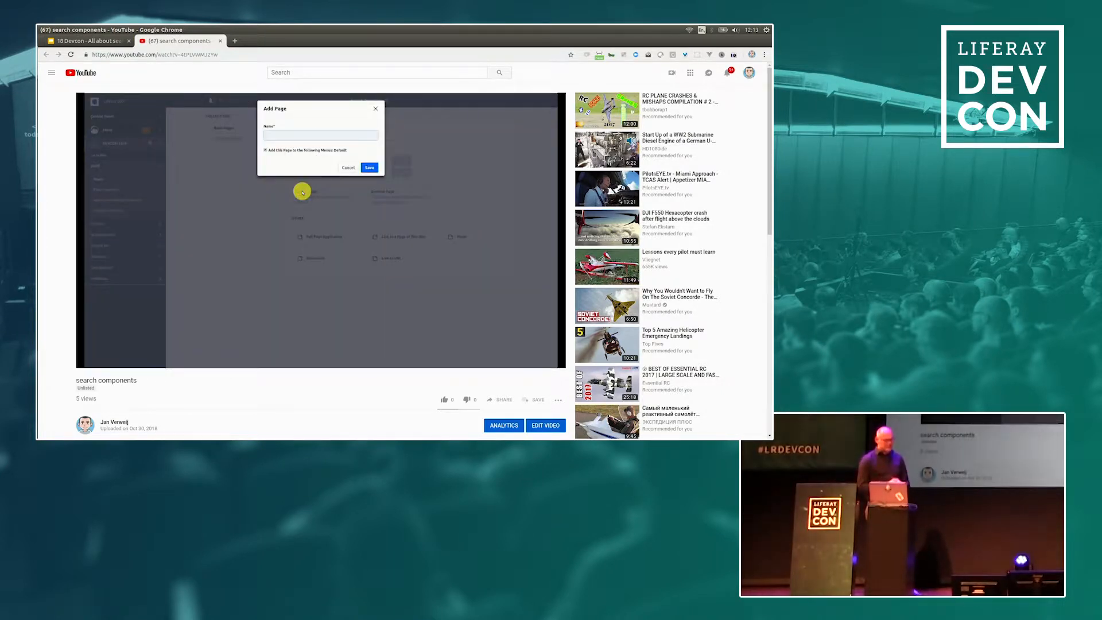
text(results)
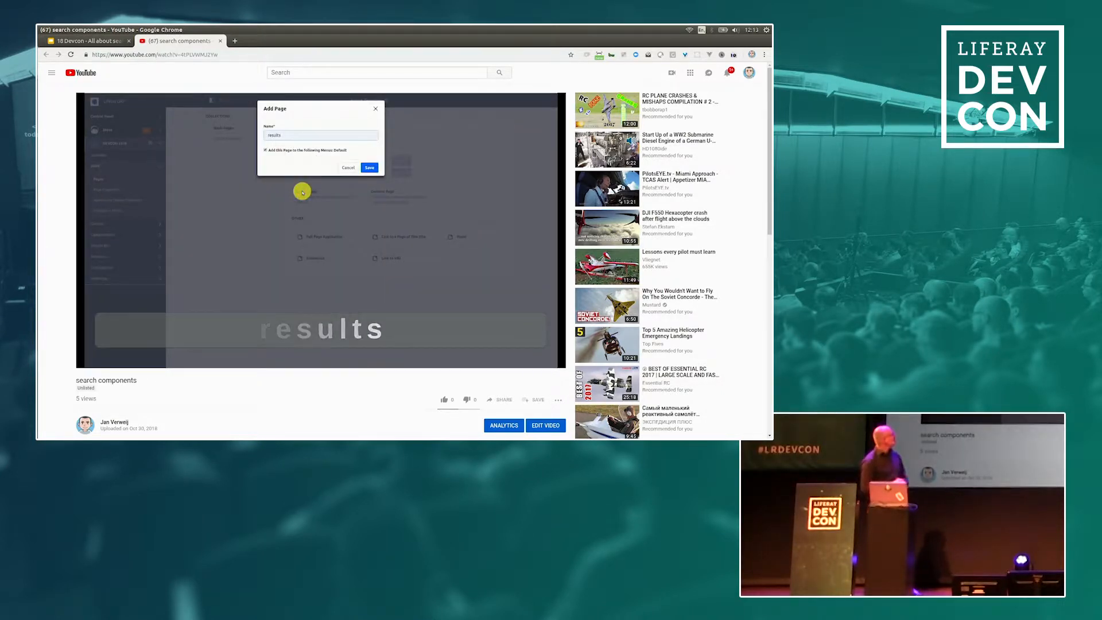
click(265, 149)
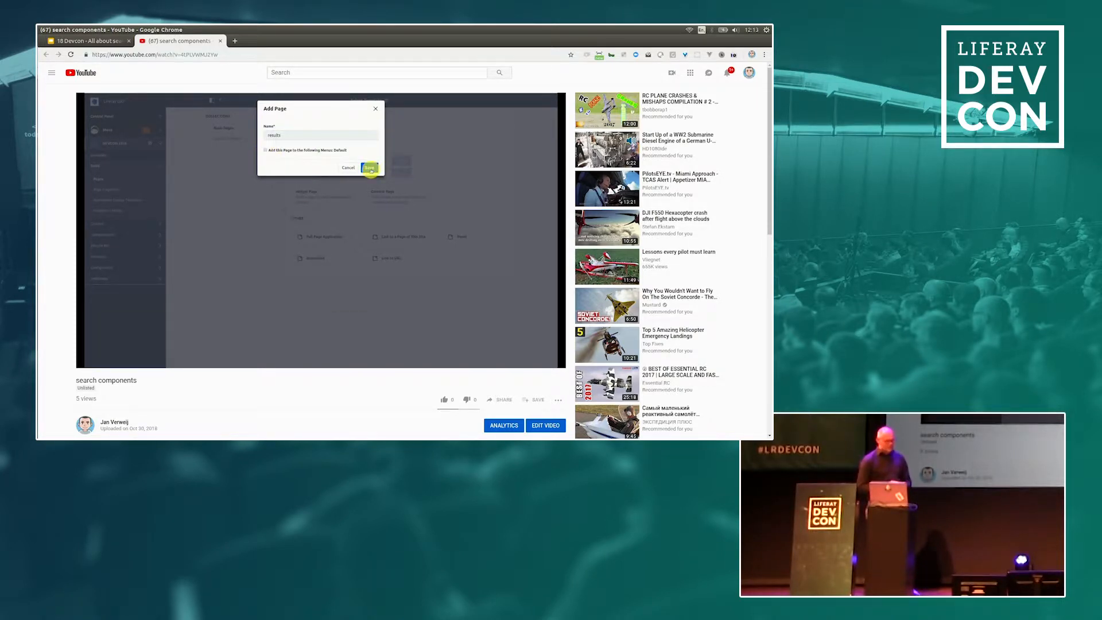
click(370, 167)
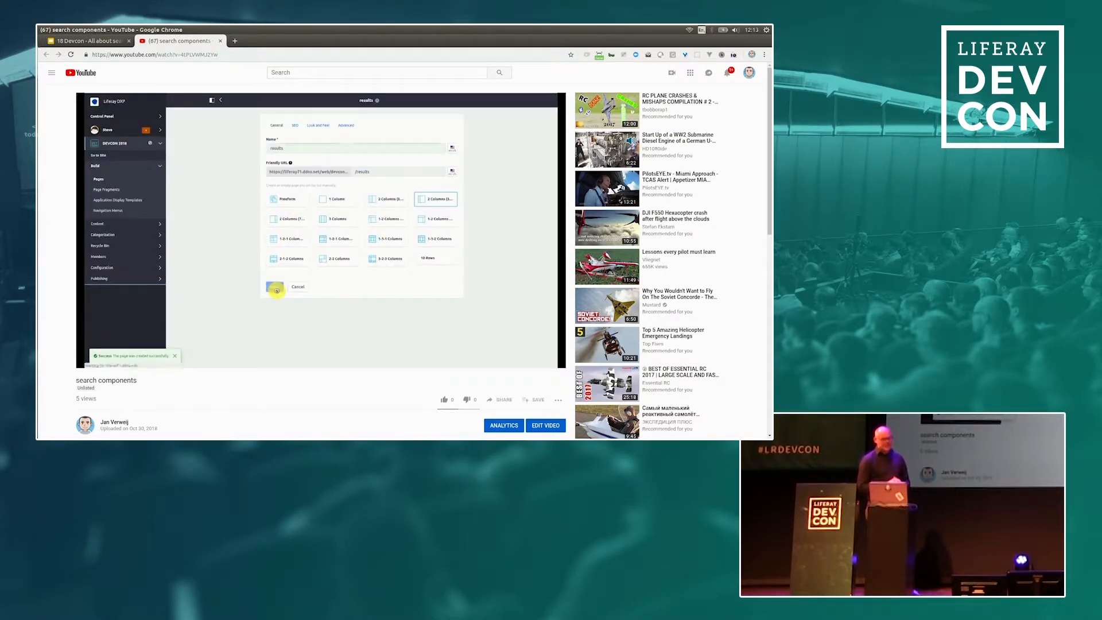
click(276, 287)
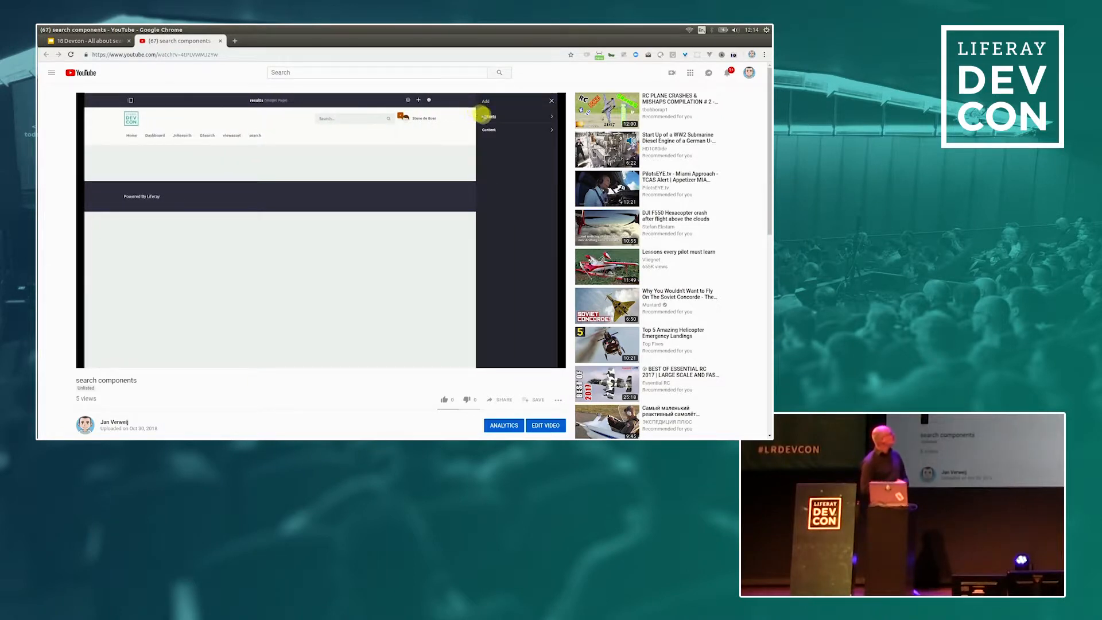
Step: Add Search Bar, Search Results and Tag, Category and User Facet widgets to the results page
click(484, 101)
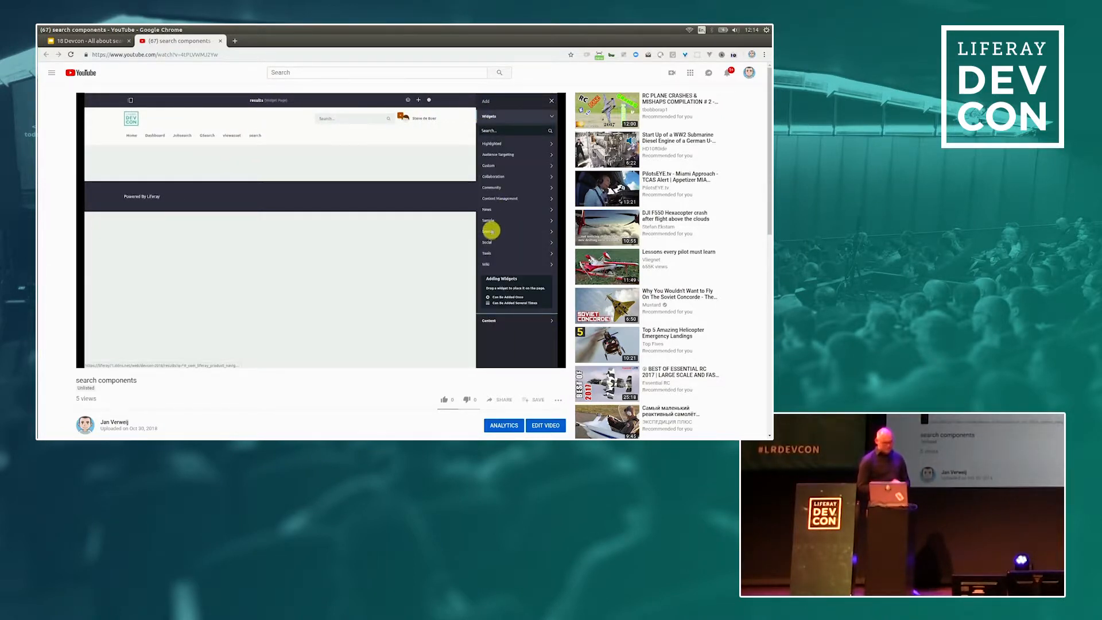
click(489, 230)
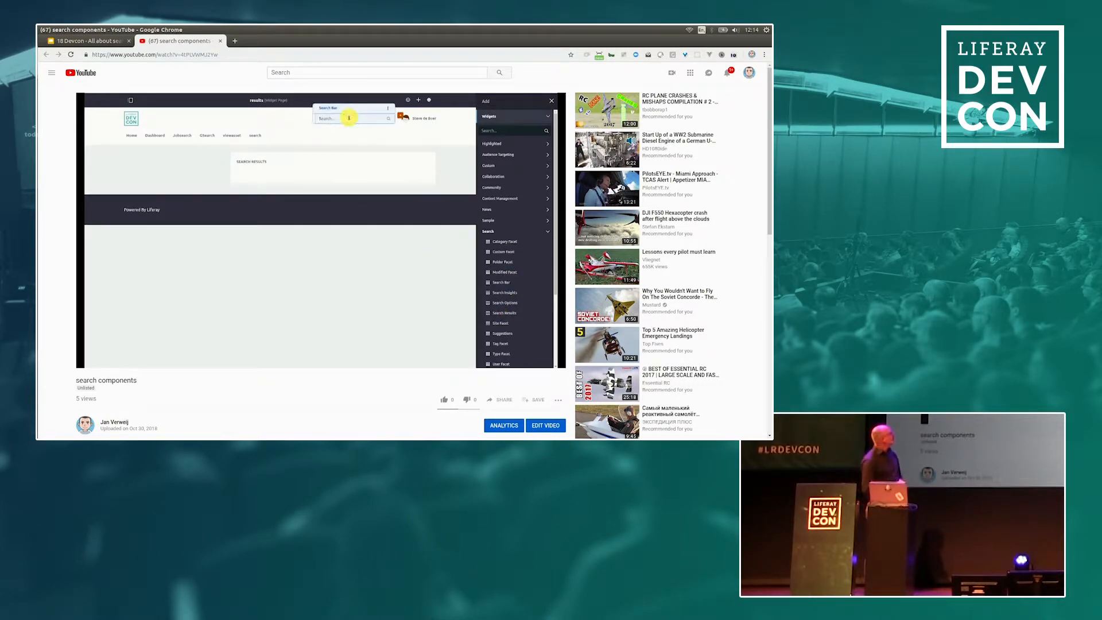
key(shift+enter)
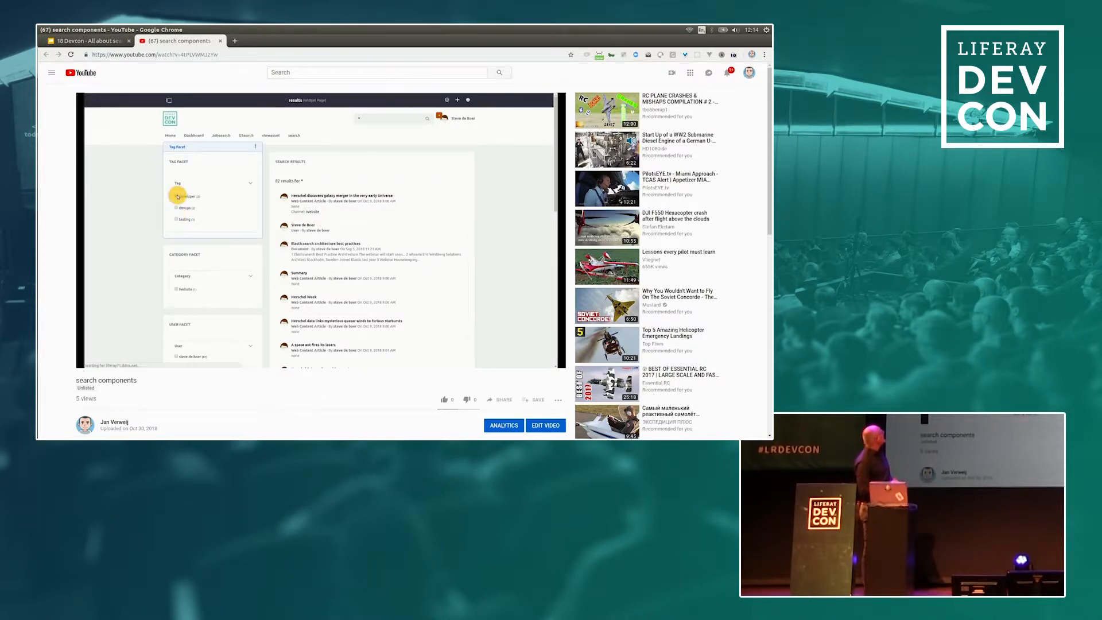
Step: Filter results by the developer tag, leaving 2 results, and reopen the search widgets
click(177, 196)
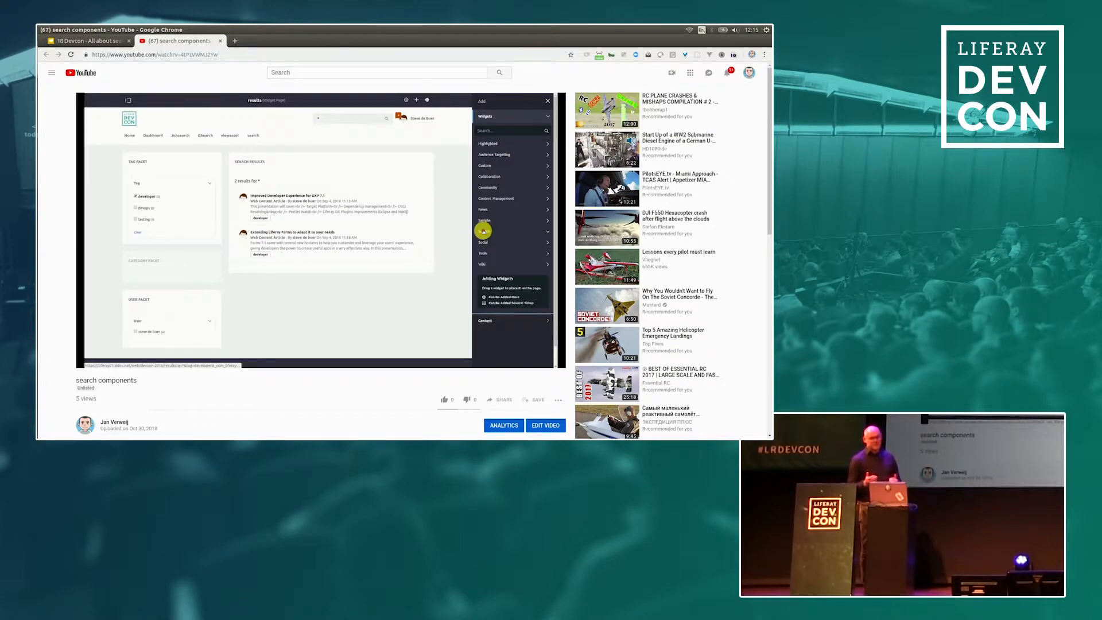
click(512, 230)
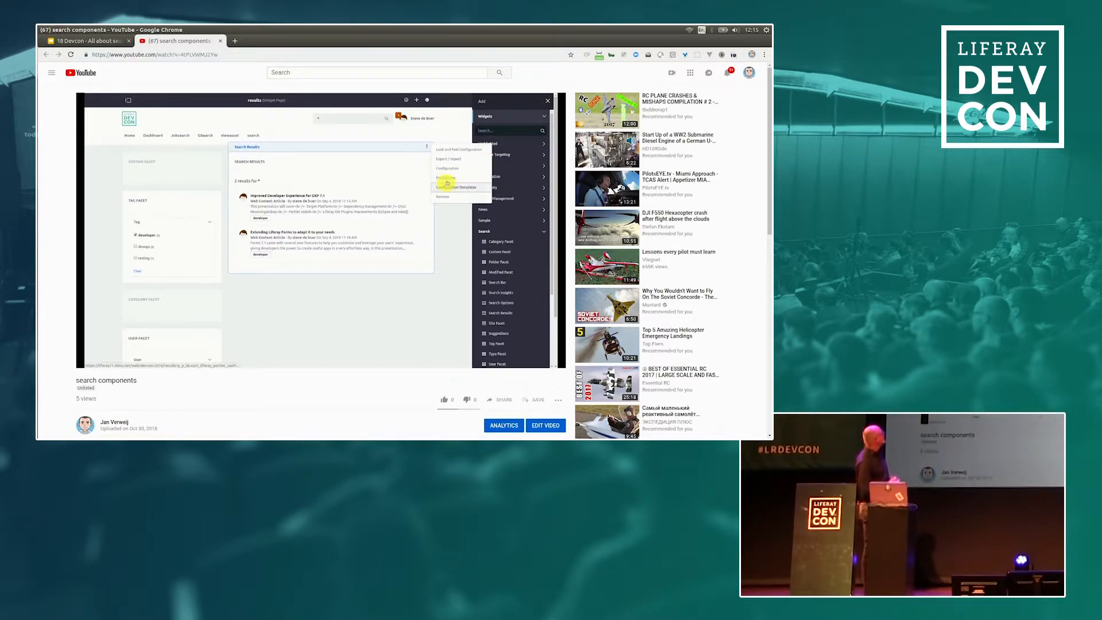
Step: Show search results in document form and copy the Location field's indexed name
click(446, 168)
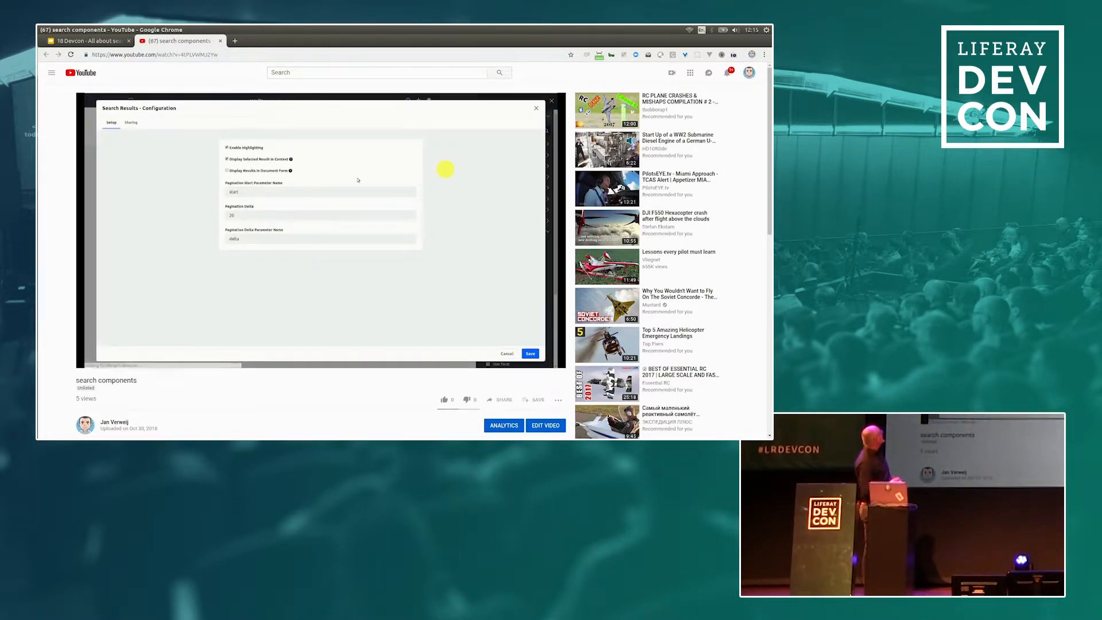
click(226, 170)
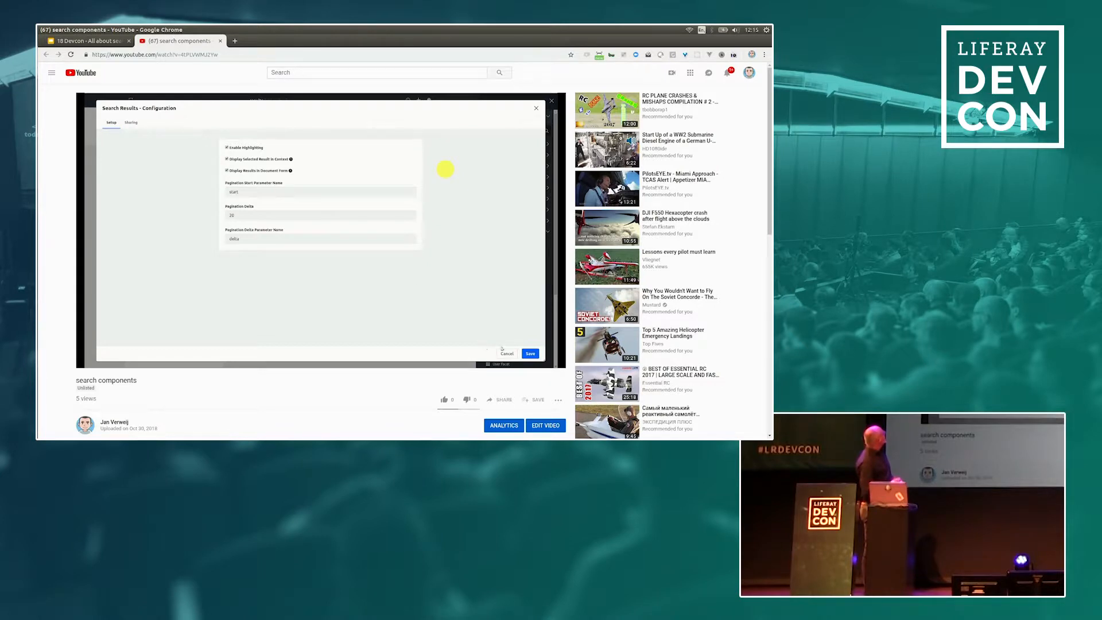
click(531, 353)
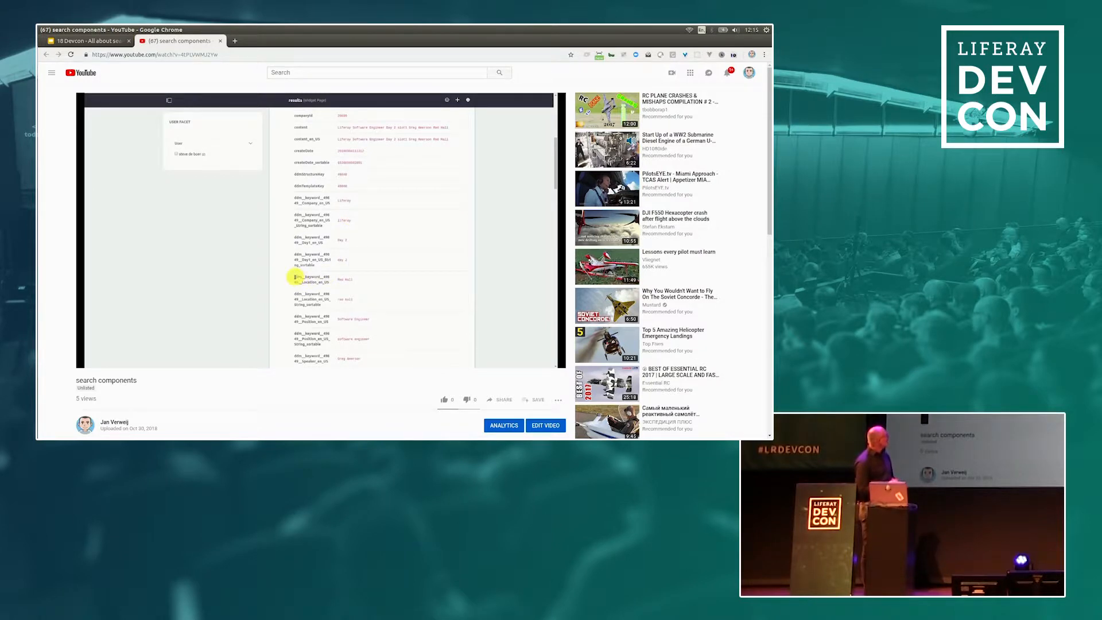
right_click(295, 279)
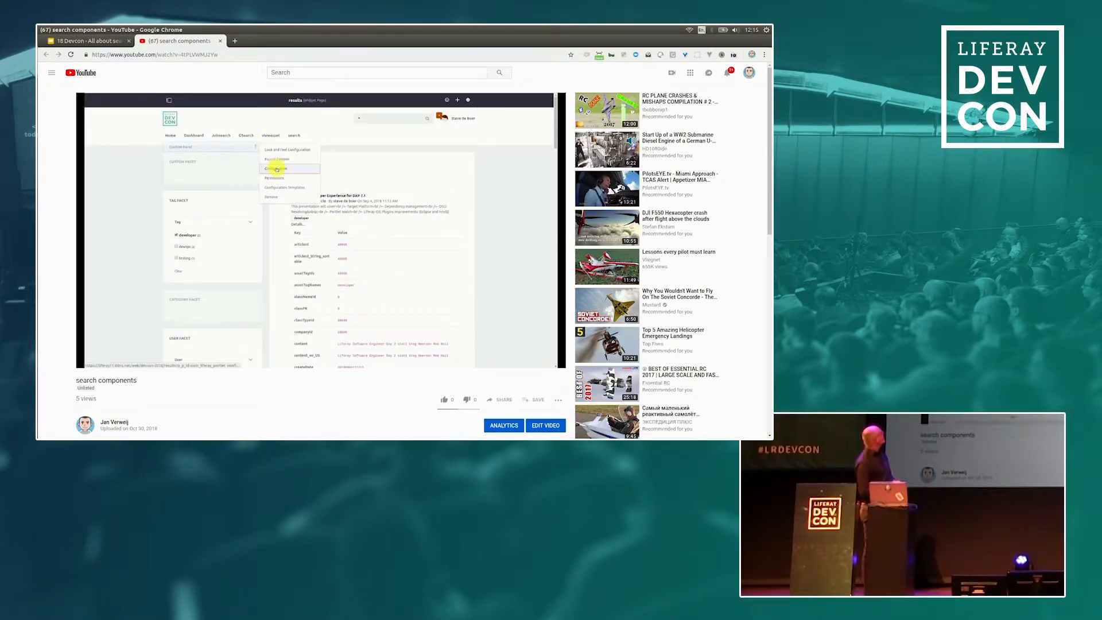
Step: Set the custom facet to aggregate on ddm__keyword__49849__Location_en_US with heading 'Location' and save
click(277, 167)
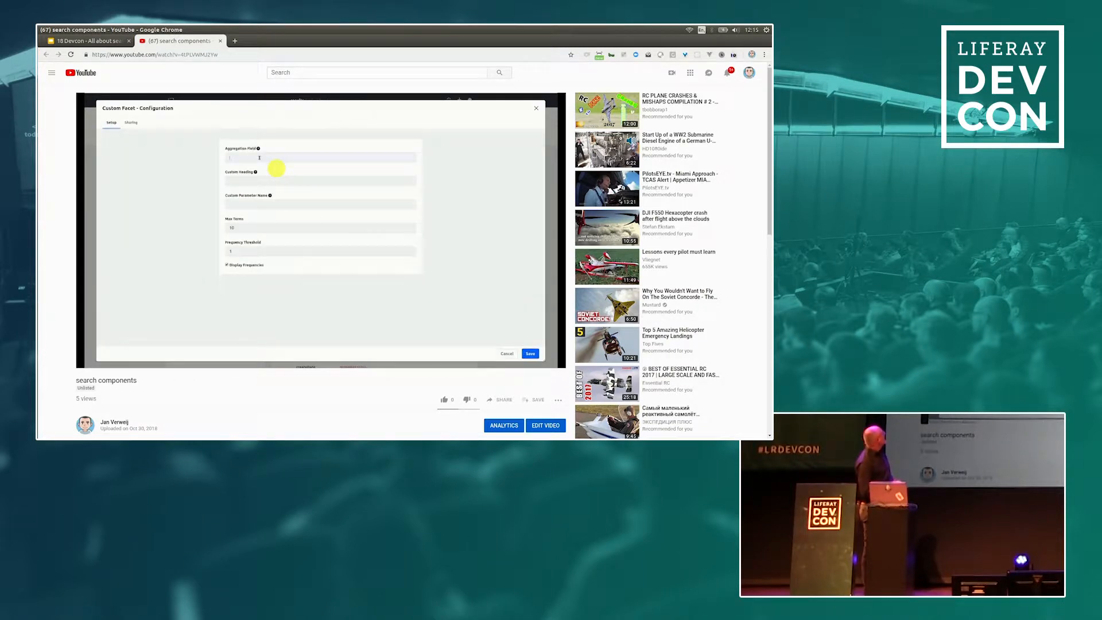
text(ddm__keyword__49849__Location_en_US)
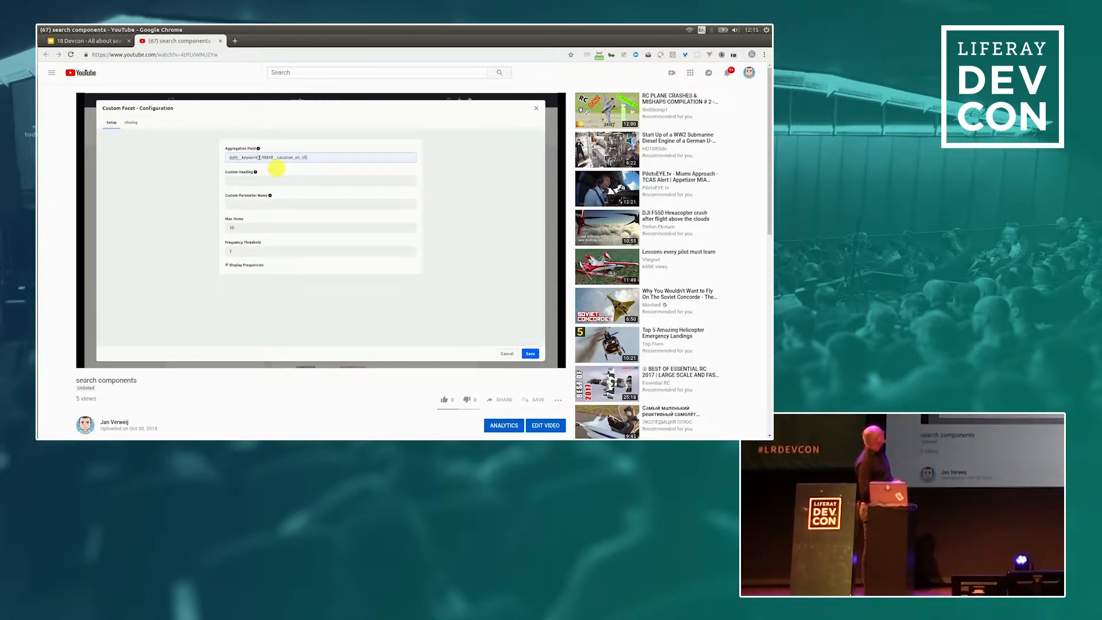
click(321, 180)
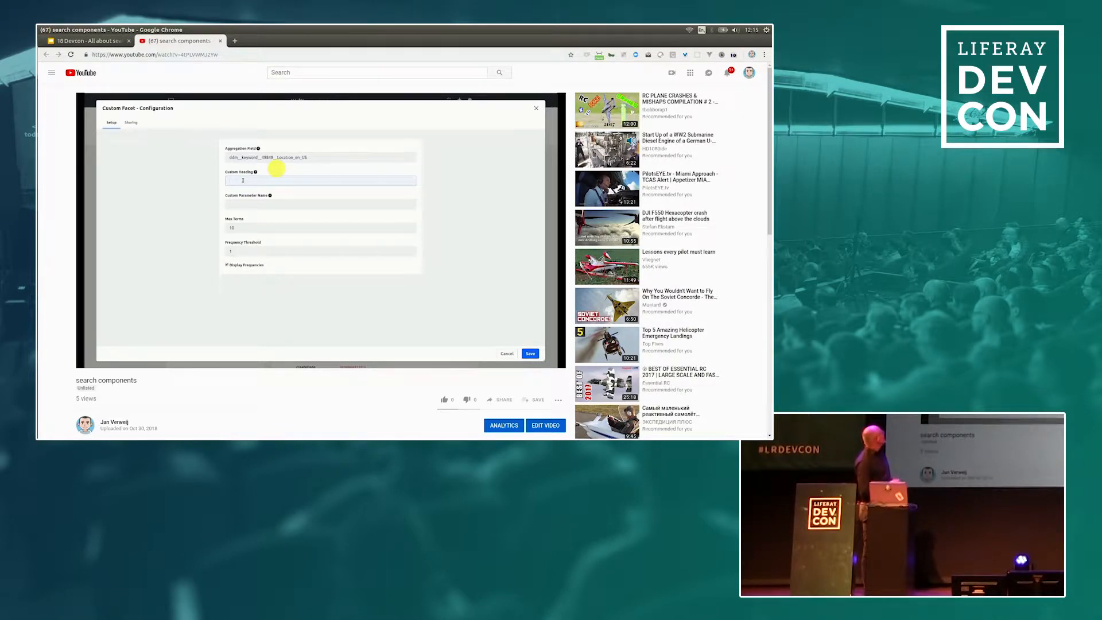
text(Location)
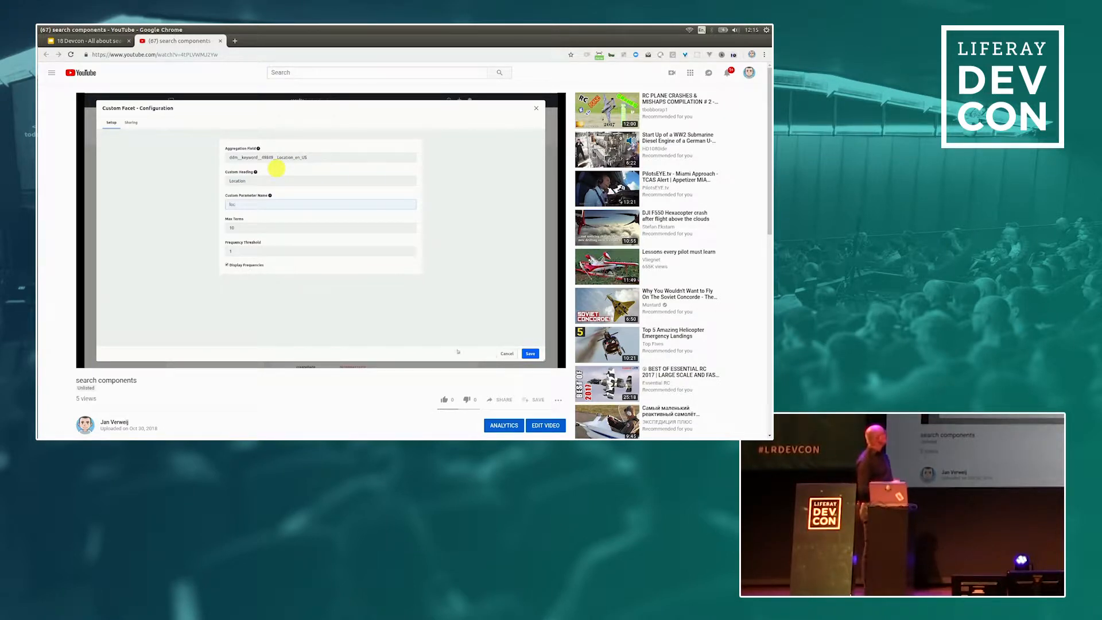
click(530, 353)
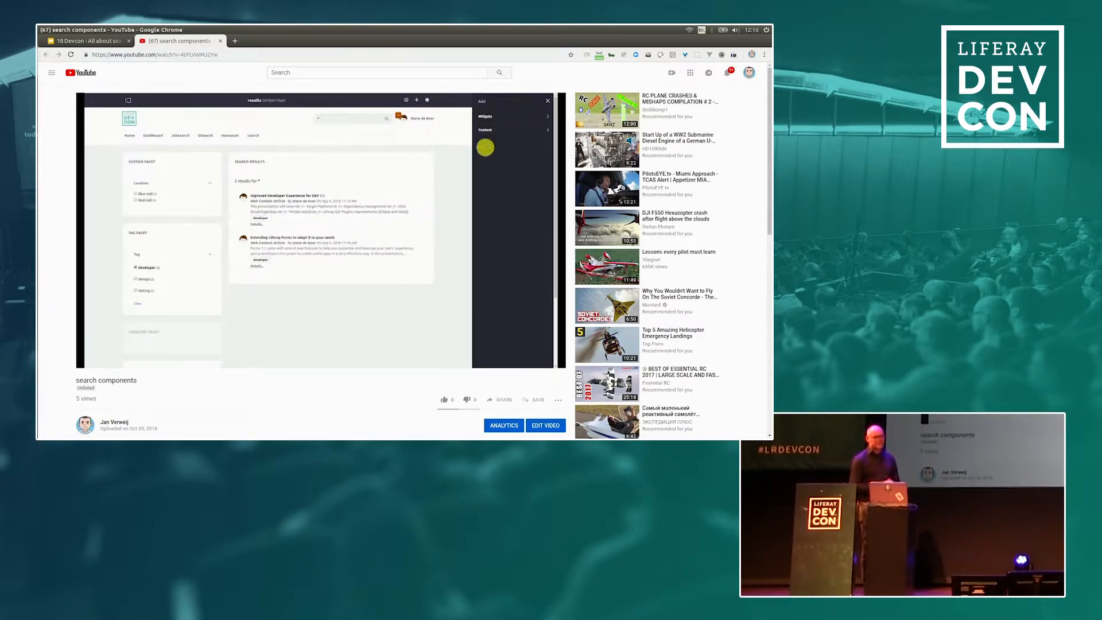
Step: Add a second Custom Facet, copy the Day field's indexed name, and bring up its configuration
click(485, 116)
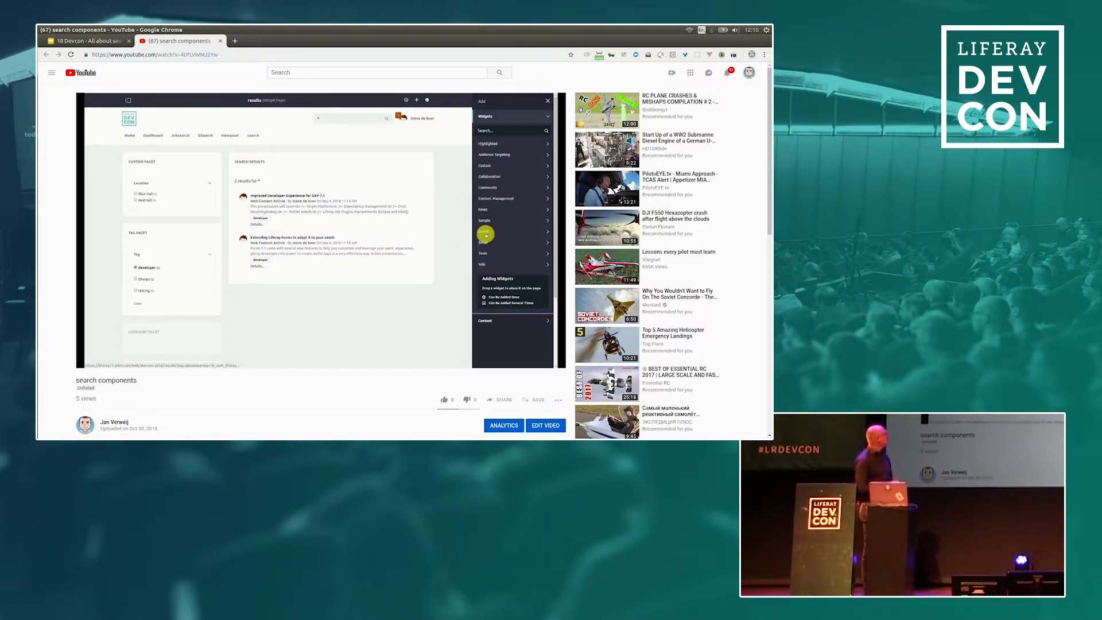
click(513, 231)
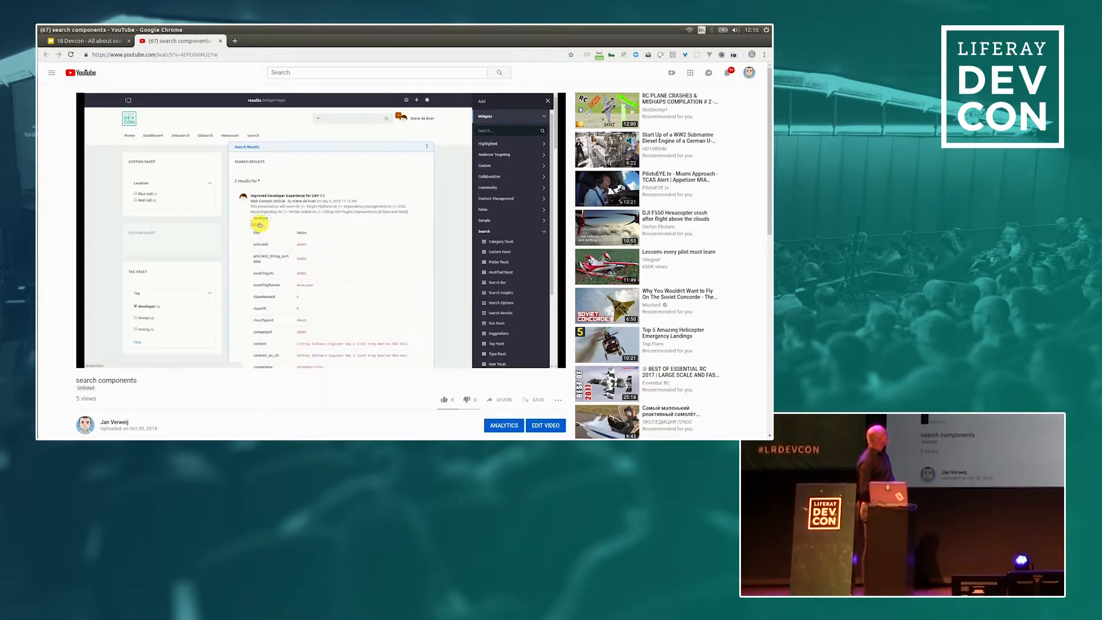
scroll(down, 3)
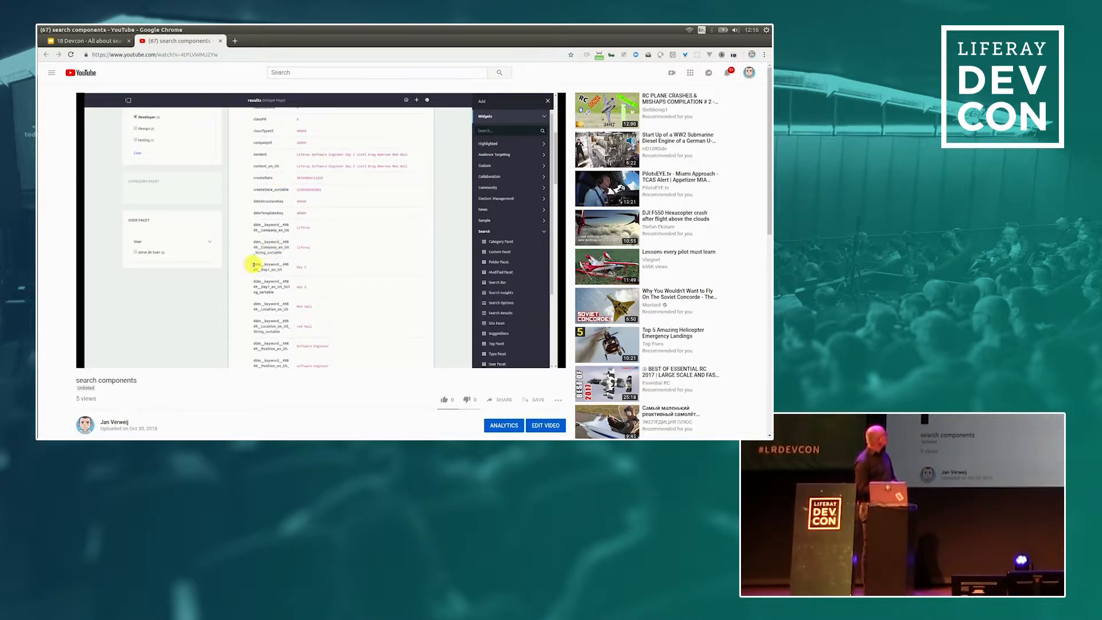
right_click(271, 265)
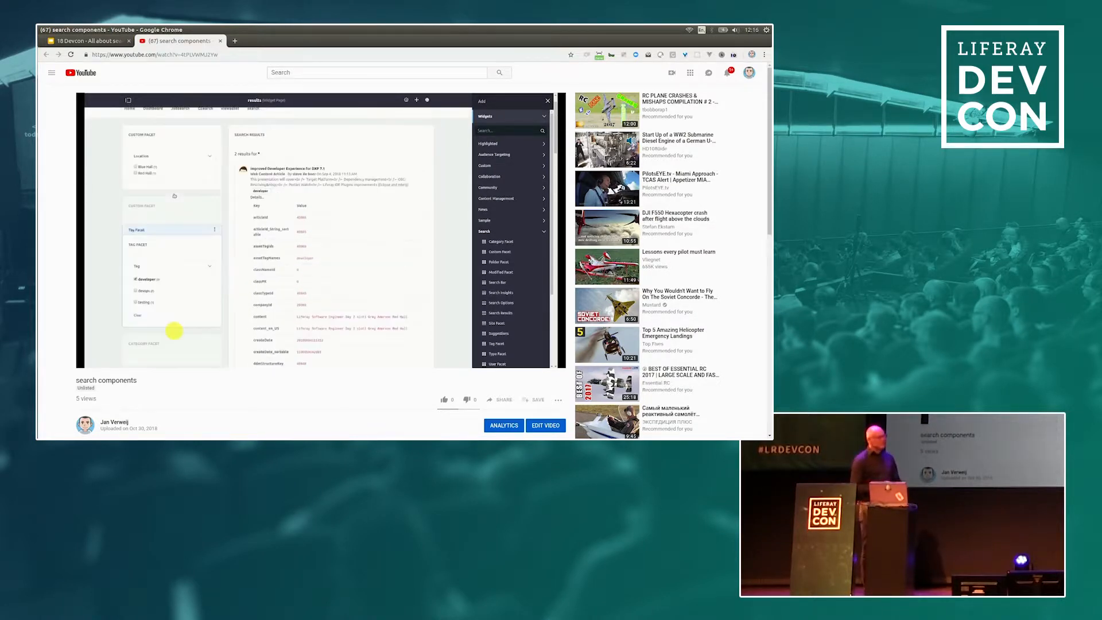
click(215, 191)
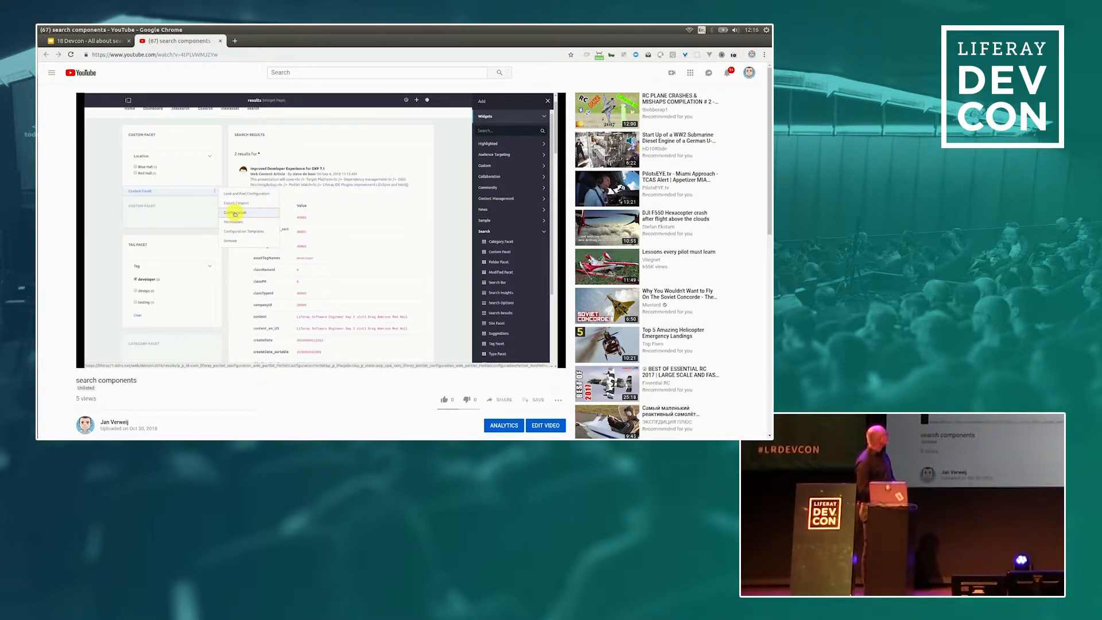
click(234, 214)
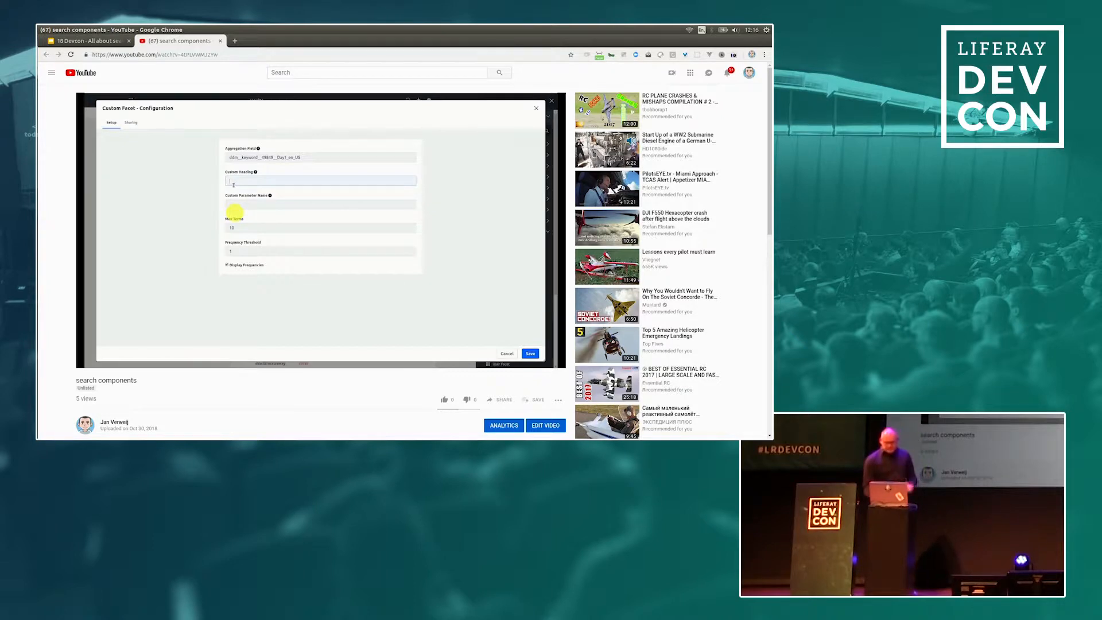
Step: Save the custom facet with heading 'Day' and parameter 'day' so results group by day
text(Day)
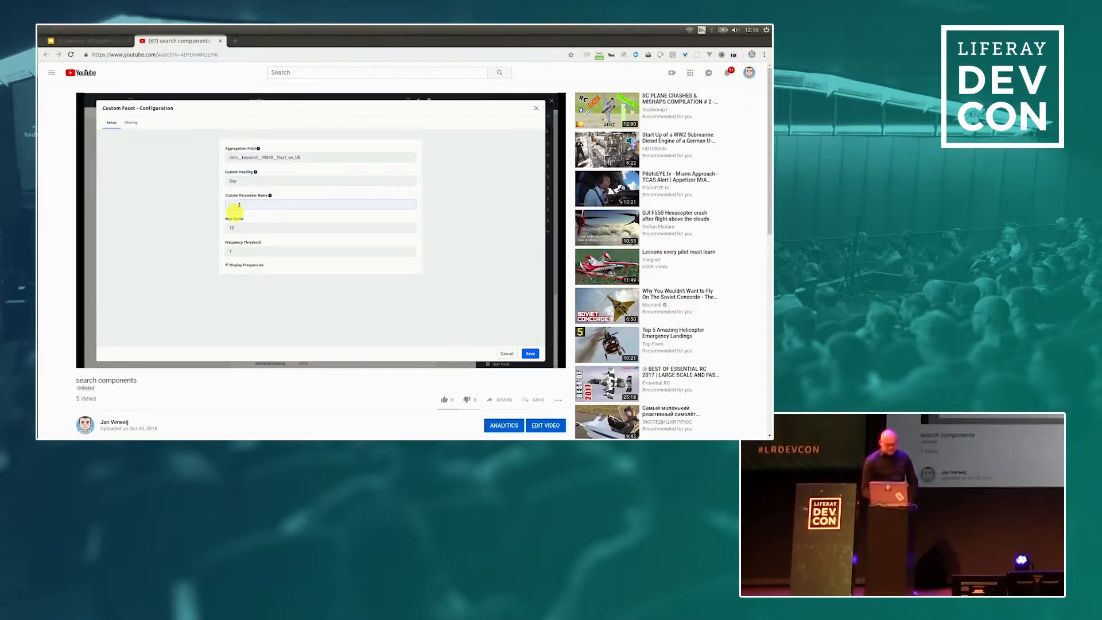
text(day)
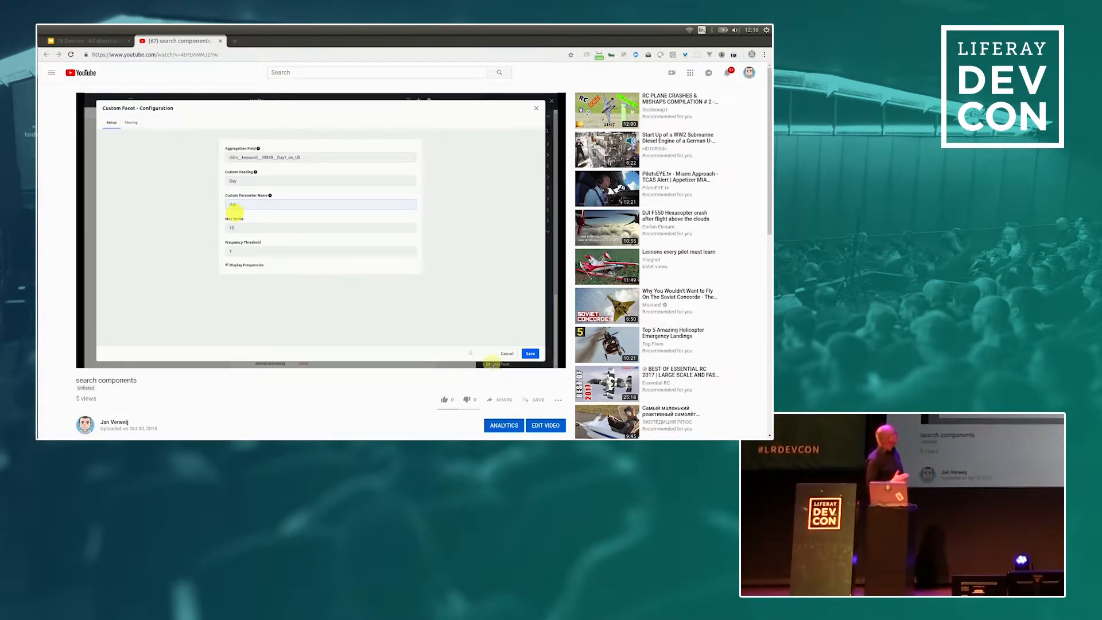
click(530, 354)
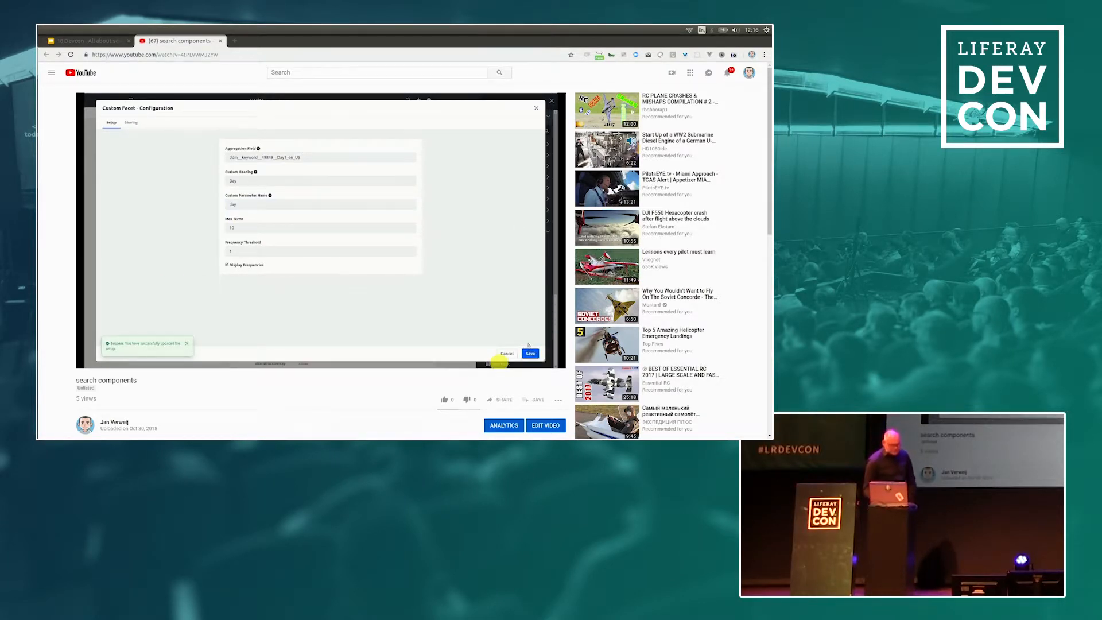
click(529, 353)
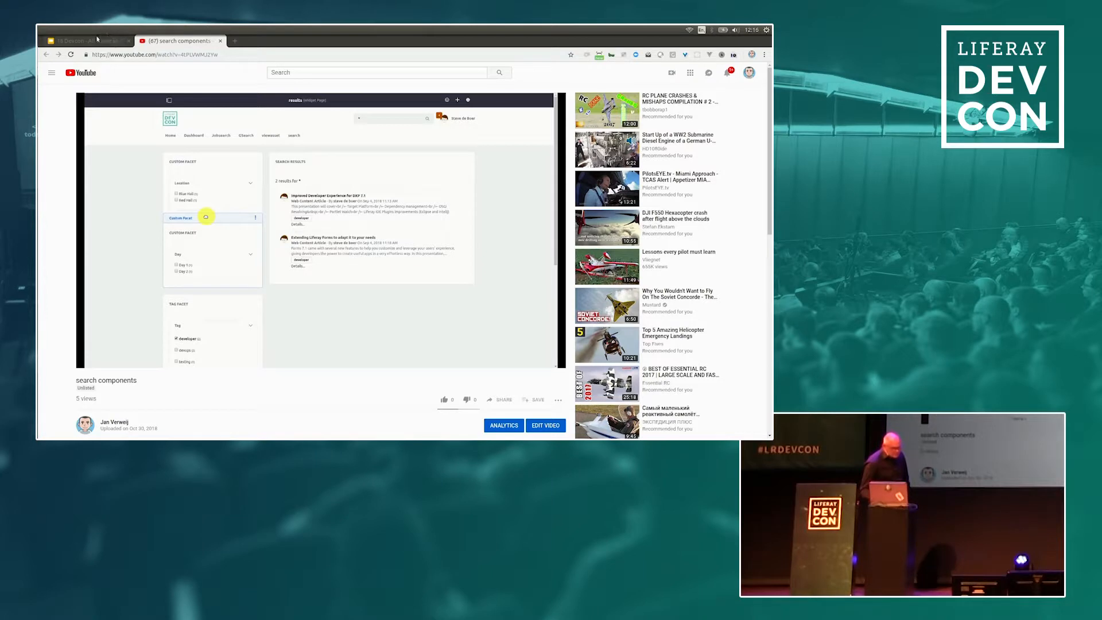
Step: Switch to the presentation and display the Synonyms slide with its examples and DEMO note
click(84, 40)
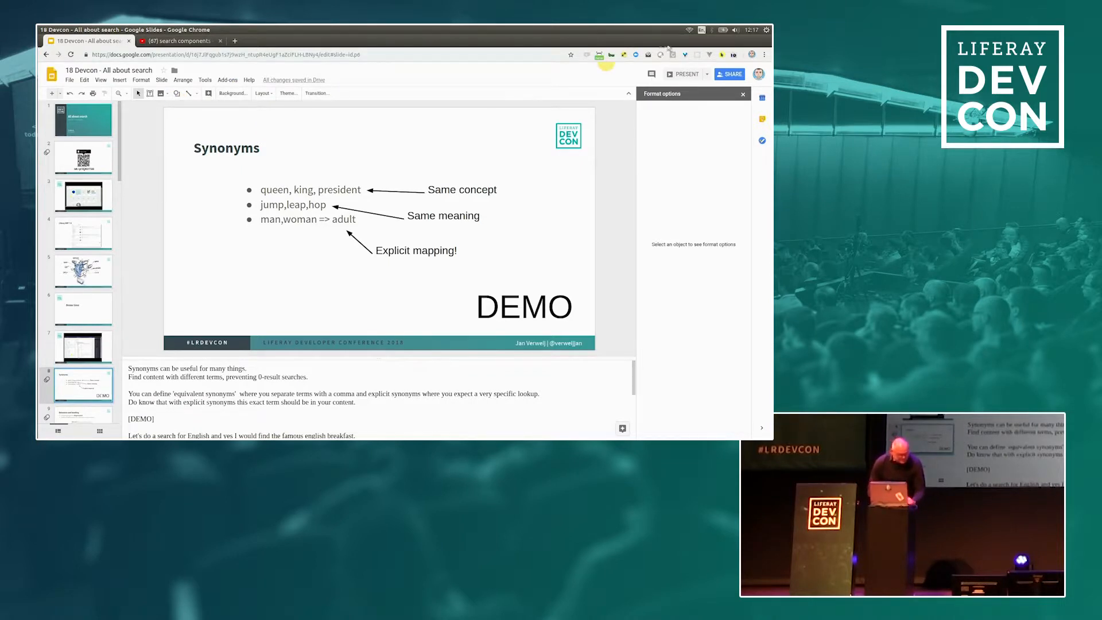
click(683, 74)
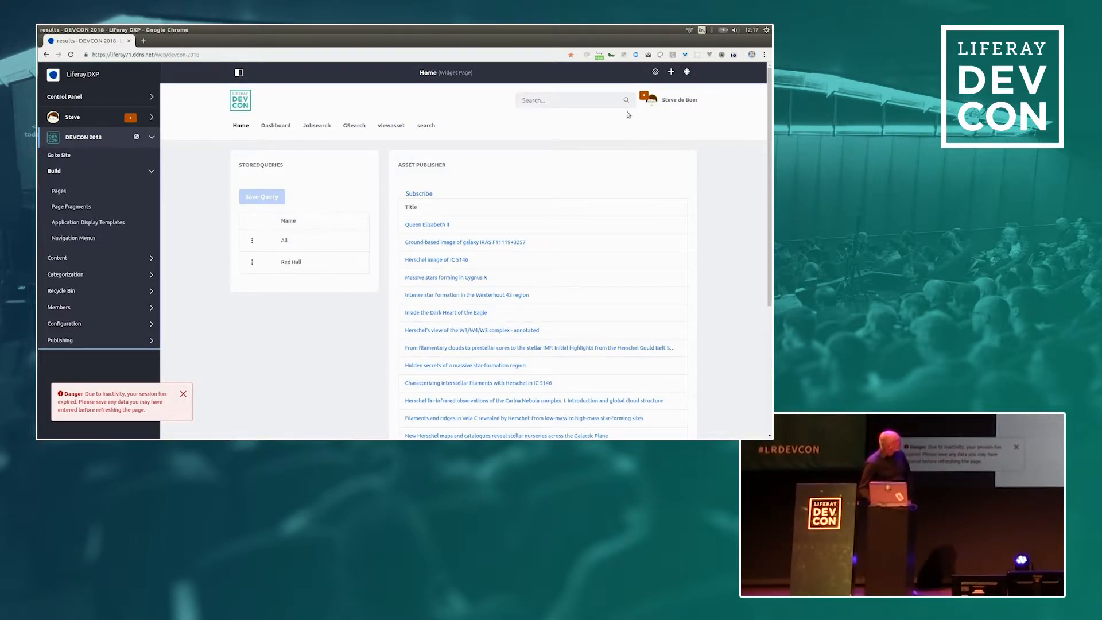
mouse_move(569, 117)
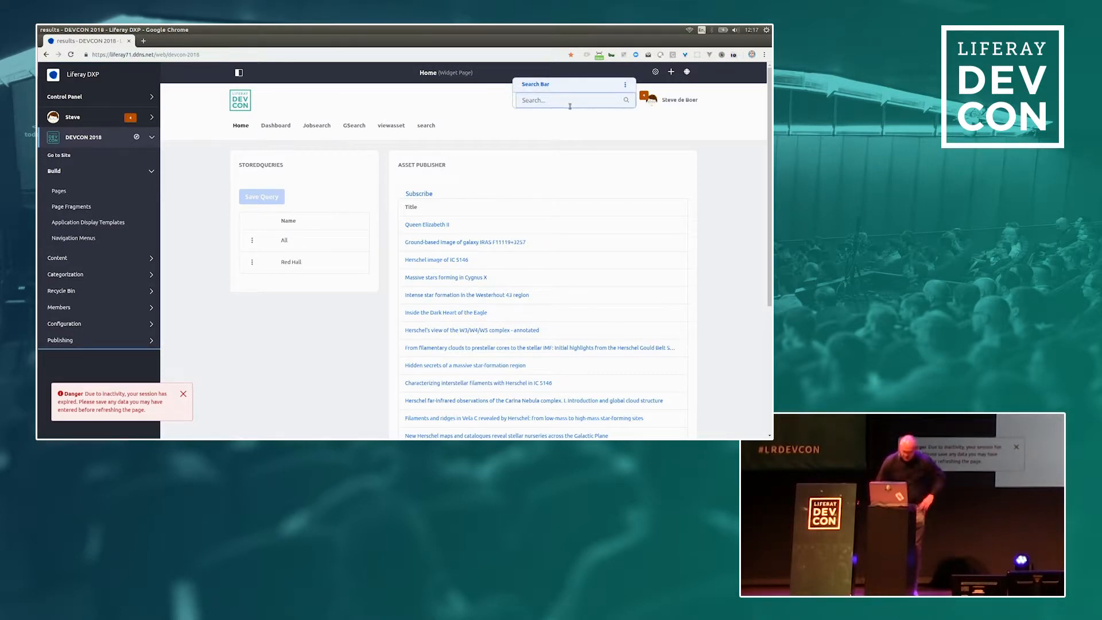
Step: Search the site for '+english +breakfast' to find the Full English Breakfast Small article
text(+)
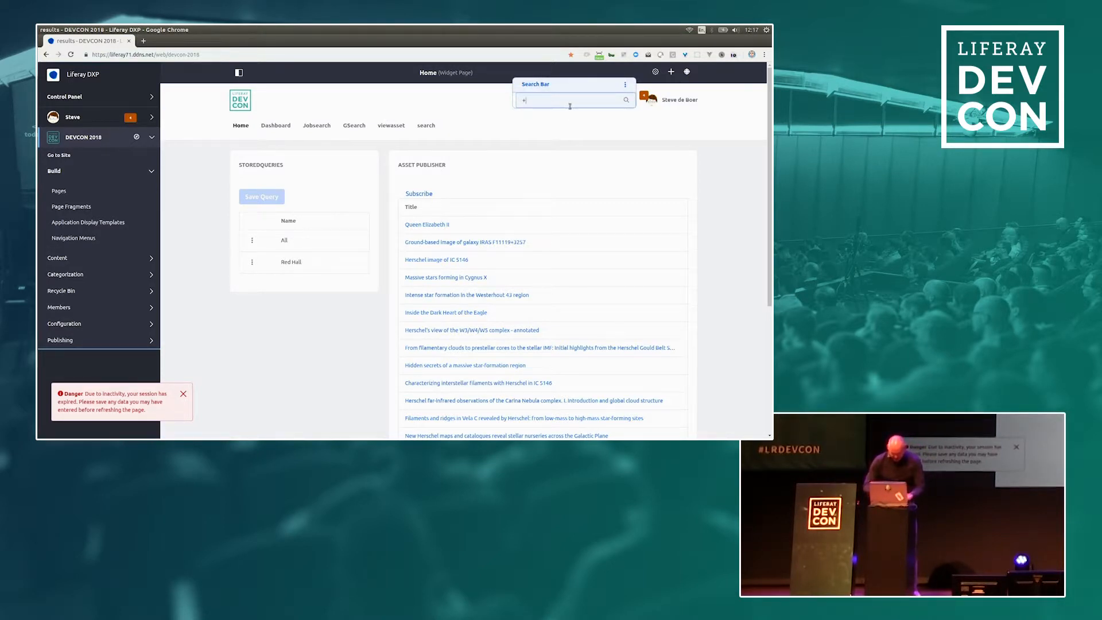
text(english +)
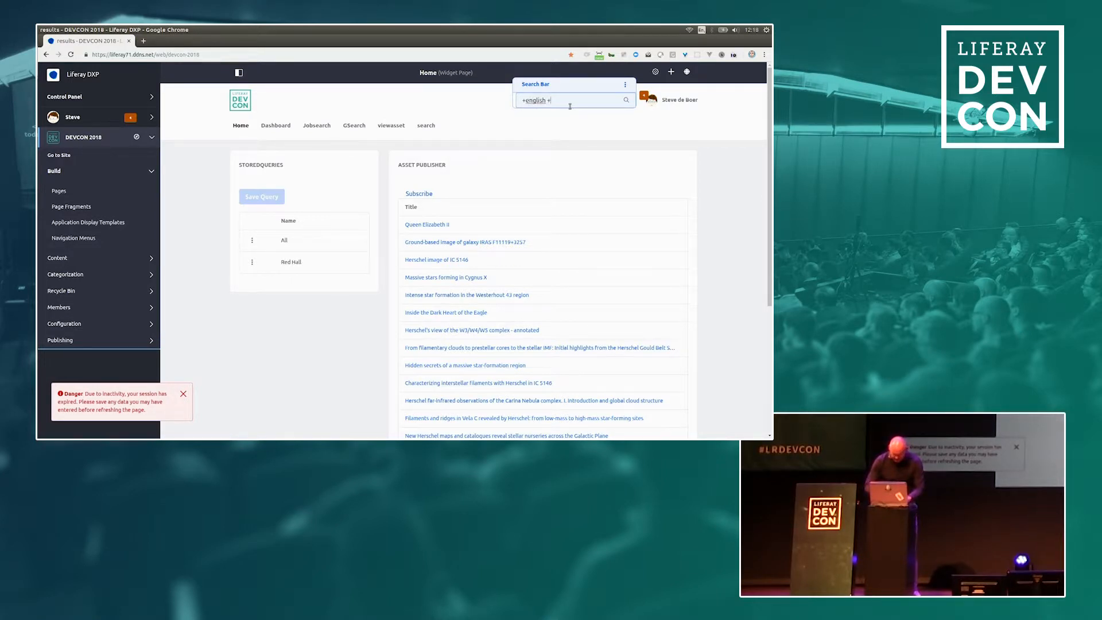
text(breakfast)
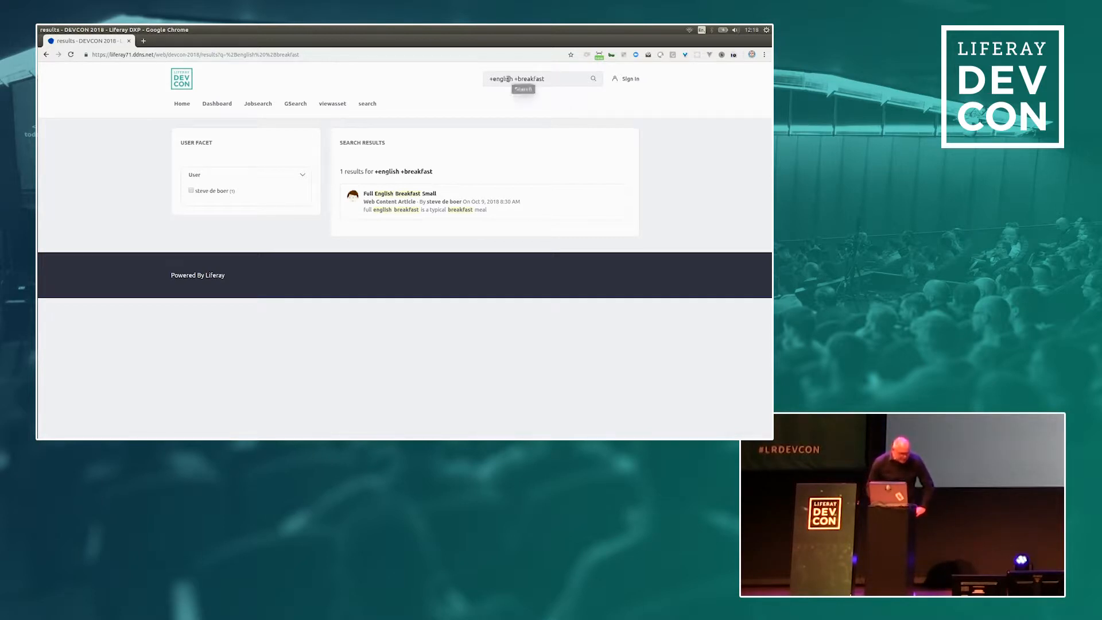
Step: Replace 'english' with 'british' in the query, then sign in to the site with credentials
double_click(501, 78)
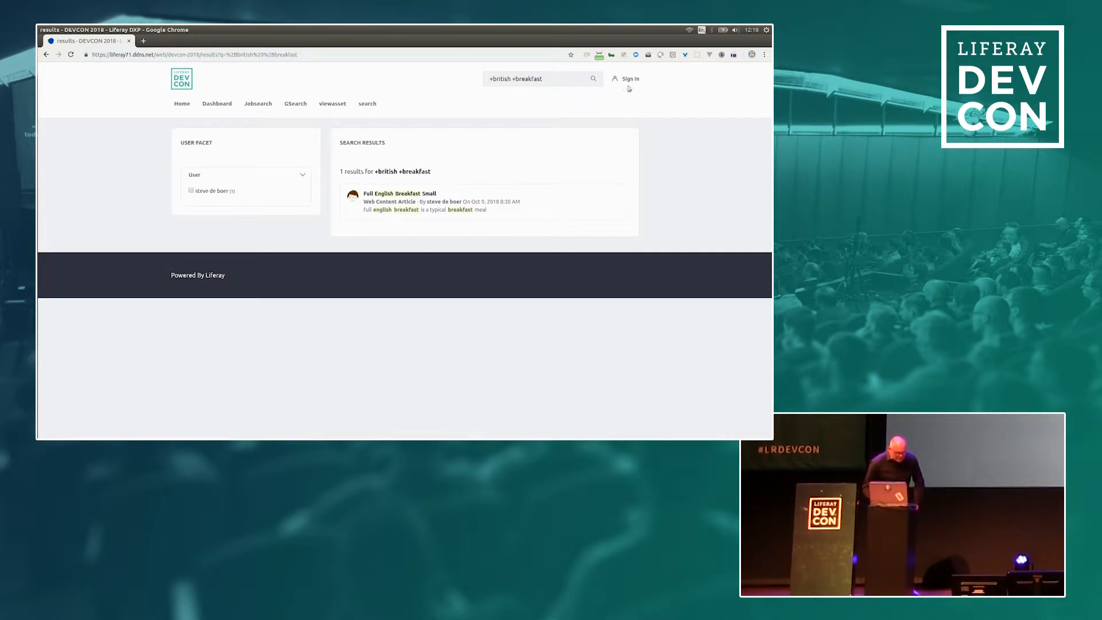
click(630, 78)
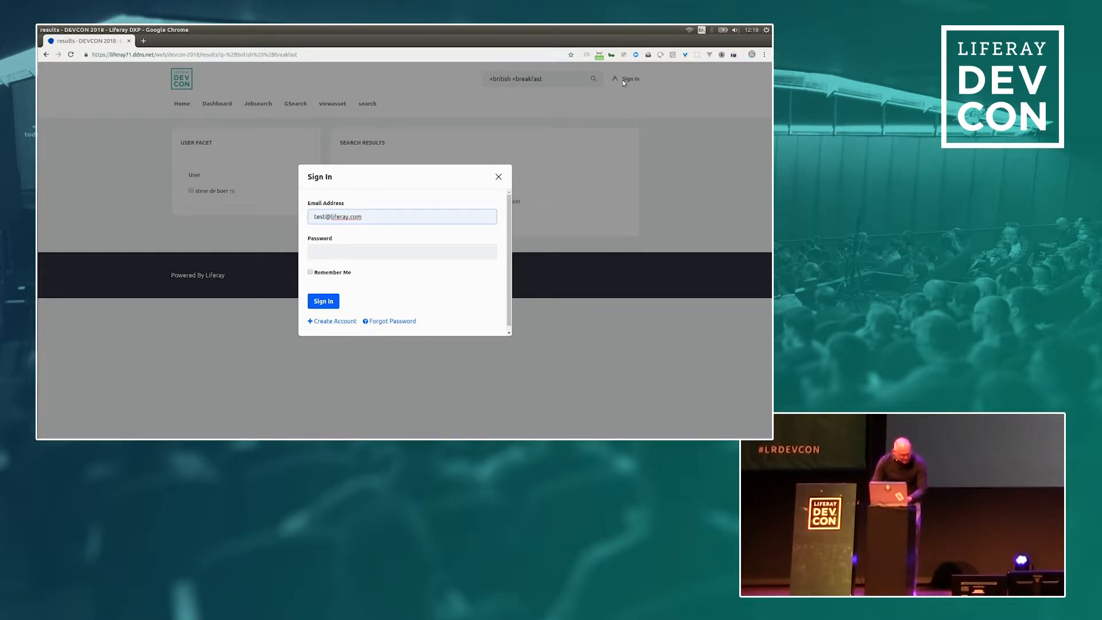
text(•••••)
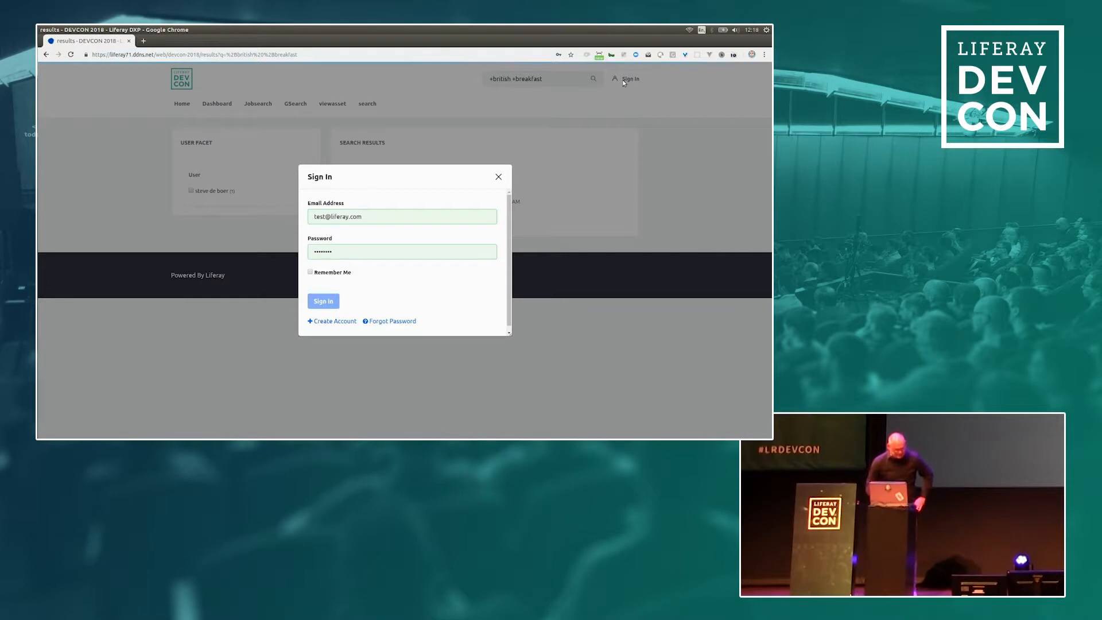
click(323, 300)
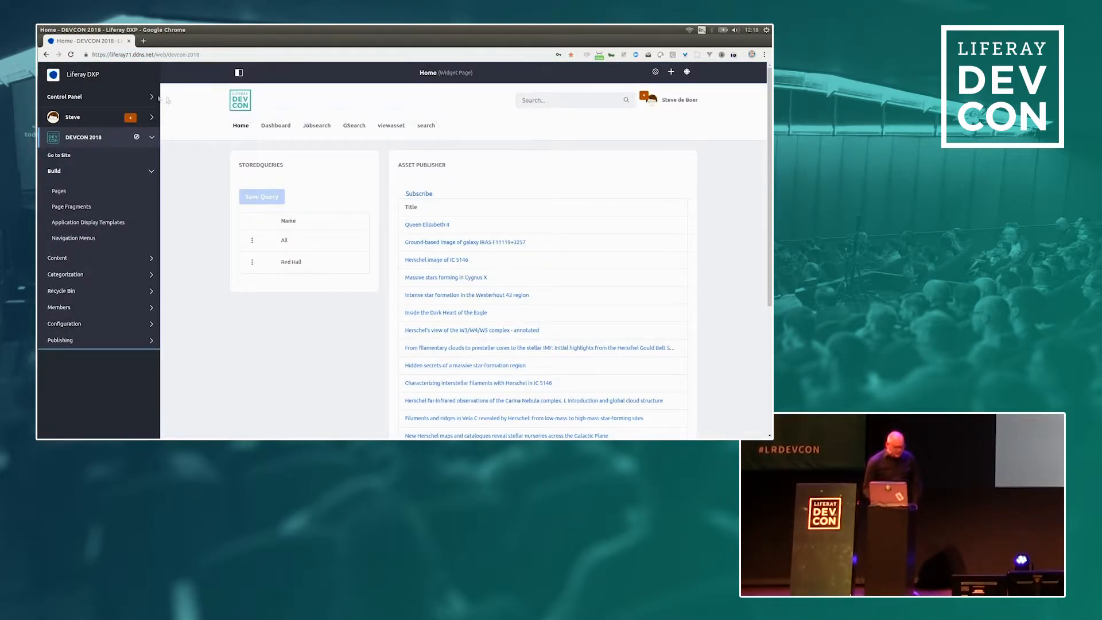
Step: Navigate the Control Panel's Configuration section to System Settings
click(64, 96)
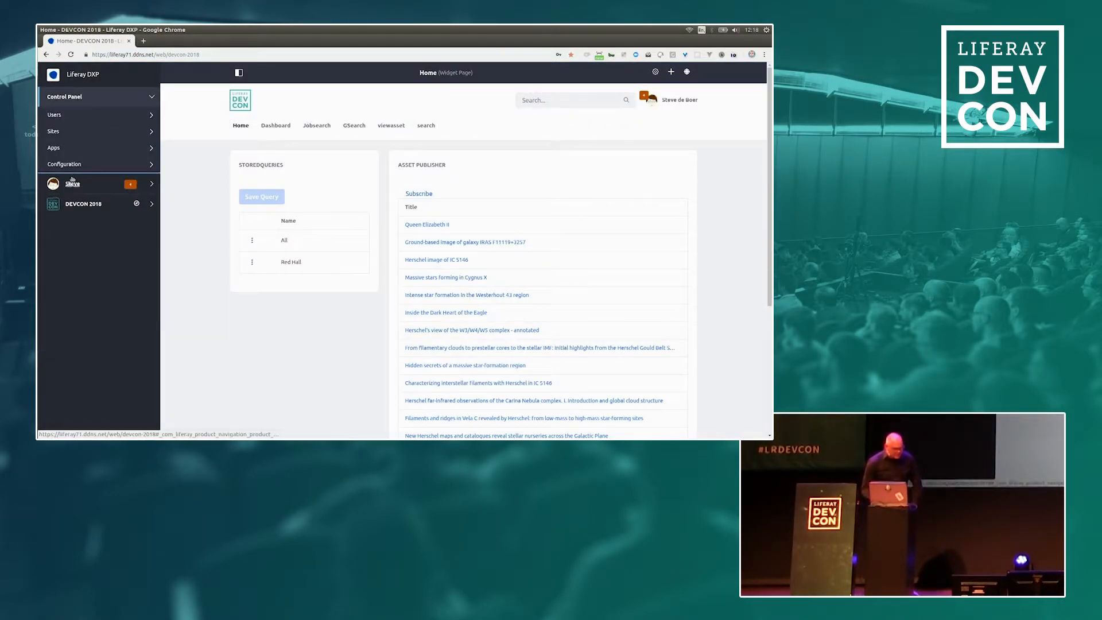
click(64, 164)
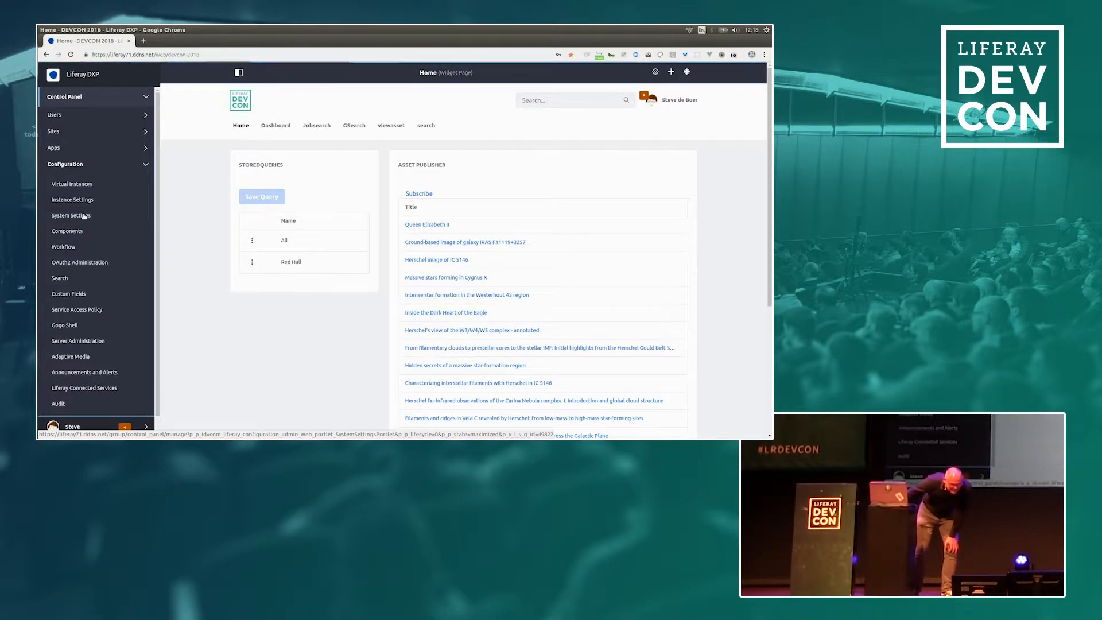
click(71, 215)
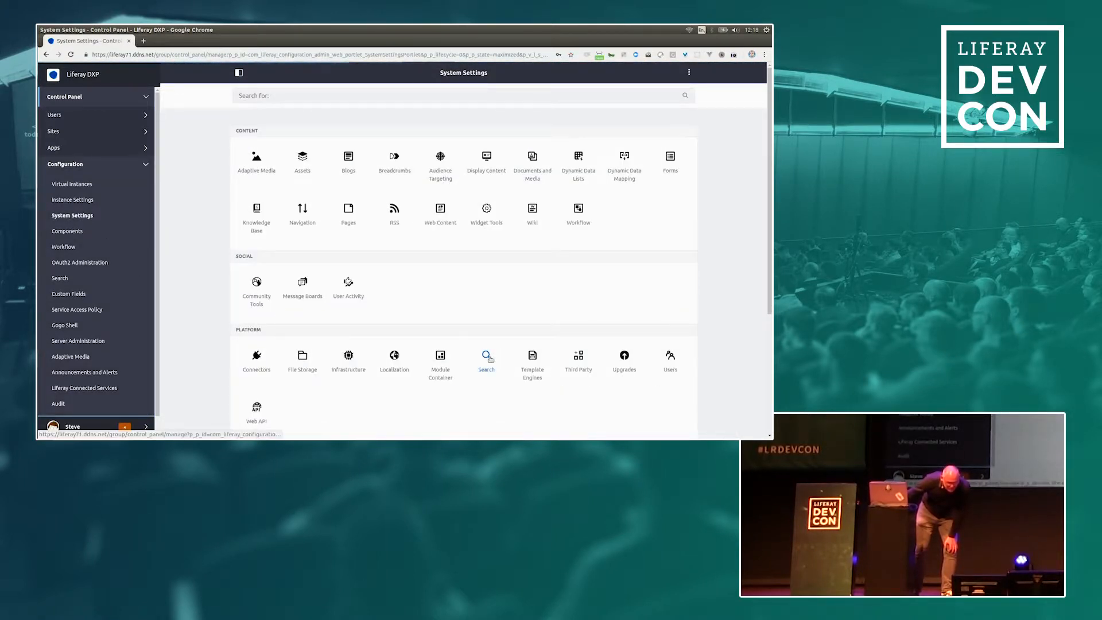
Step: Open the Search settings for Elasticsearch 6 and scroll to Additional Index Configurations
click(485, 354)
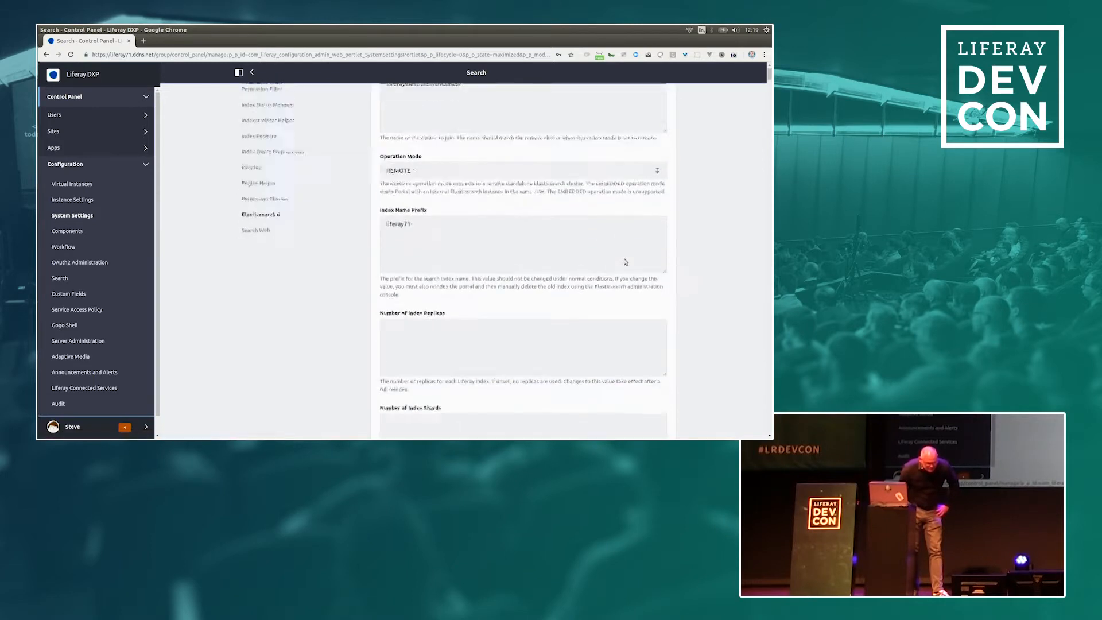
scroll(down, 3)
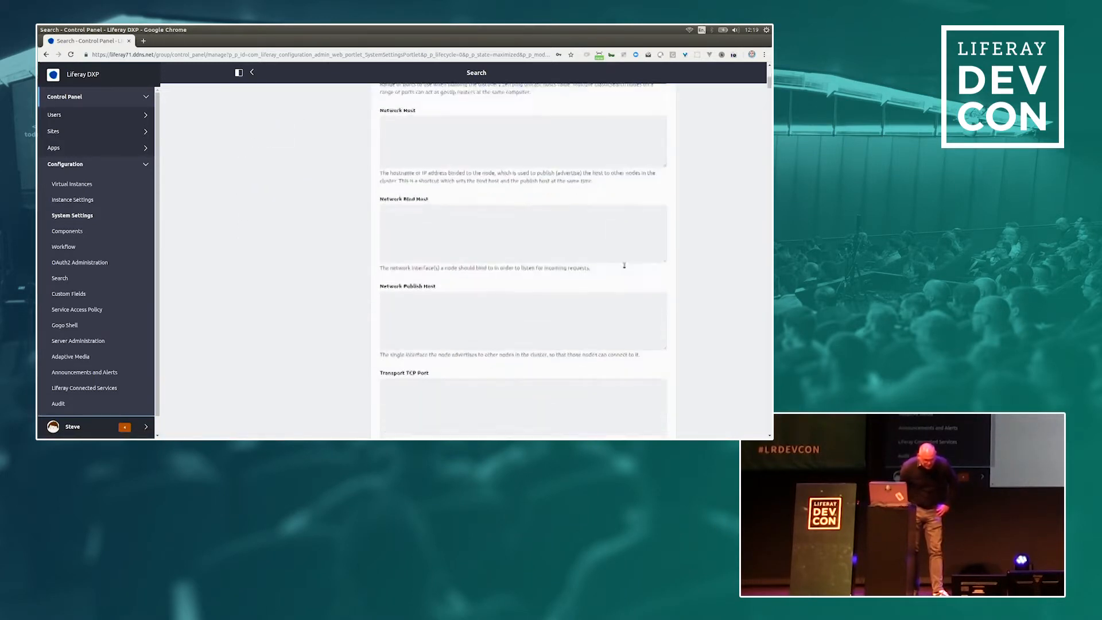
scroll(down, 3)
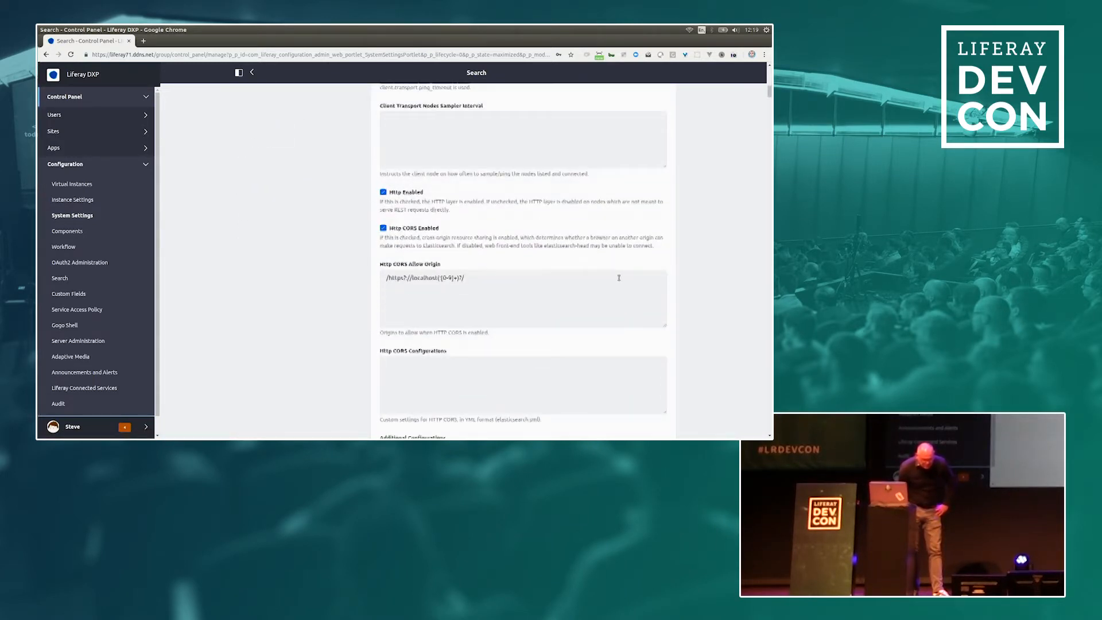
scroll(down, 3)
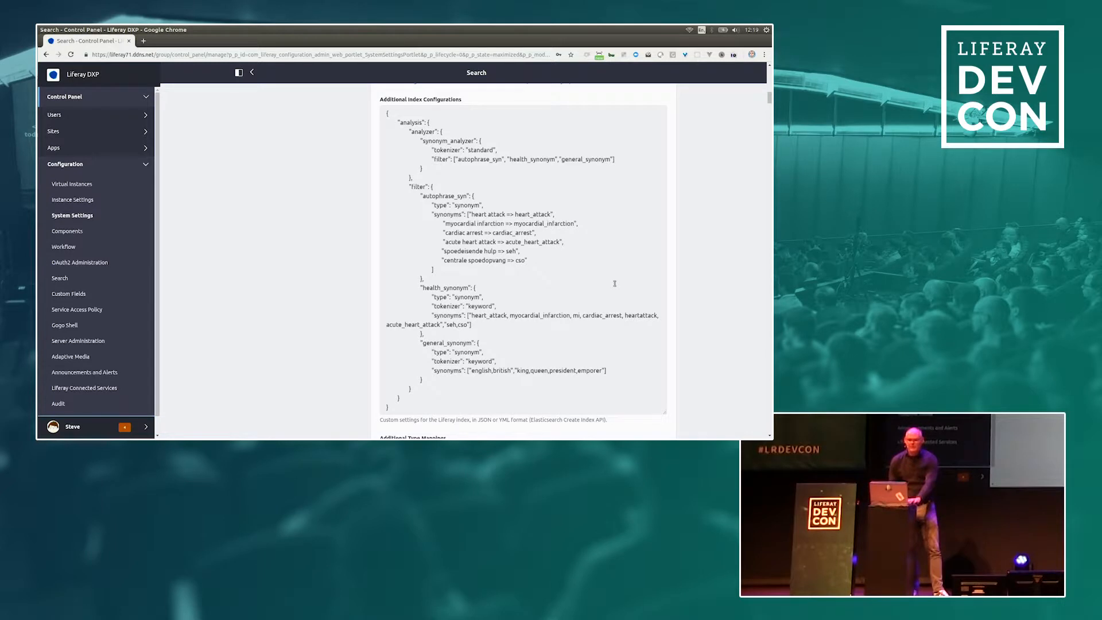
mouse_move(614, 283)
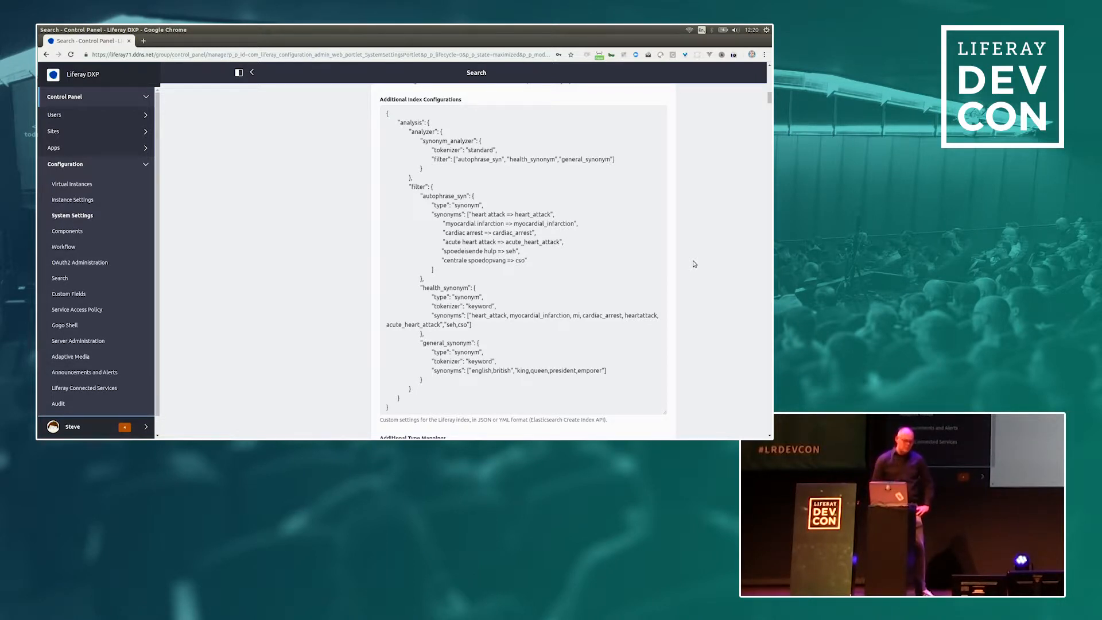
mouse_move(728, 255)
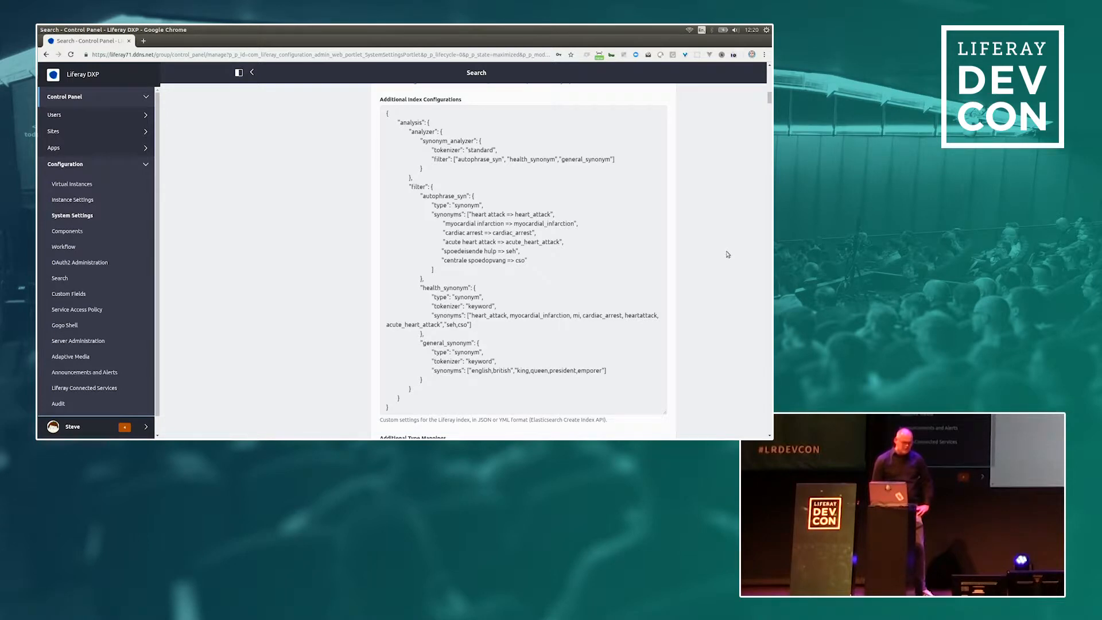
Step: Scroll the Override Type Mappings field and find 'synon' within the settings page
scroll(down, 3)
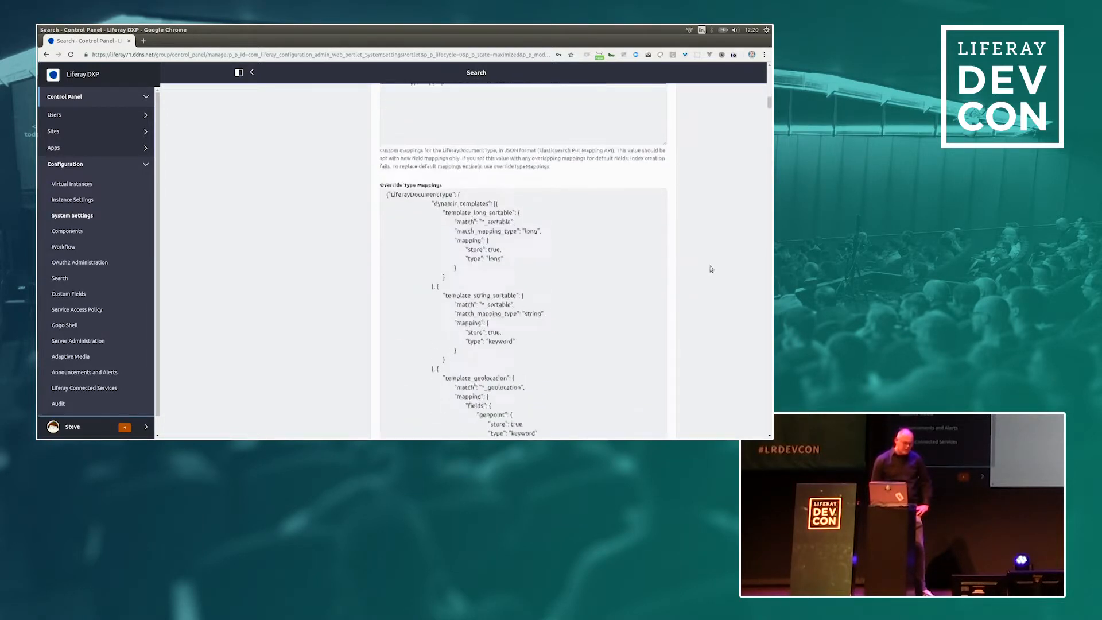
scroll(down, 3)
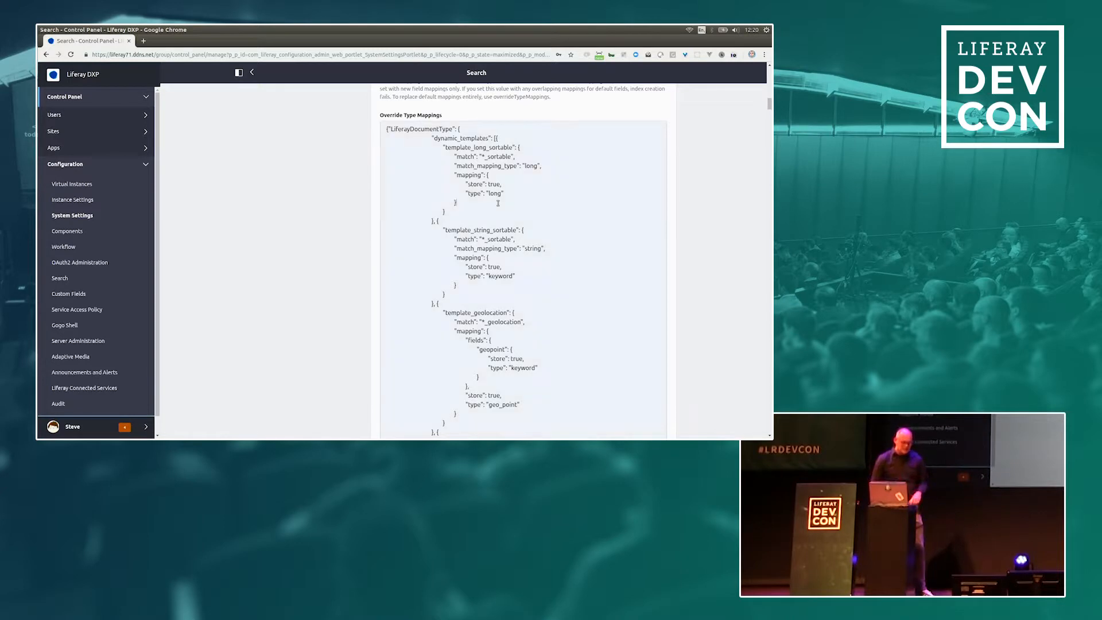
key(ctrl+f)
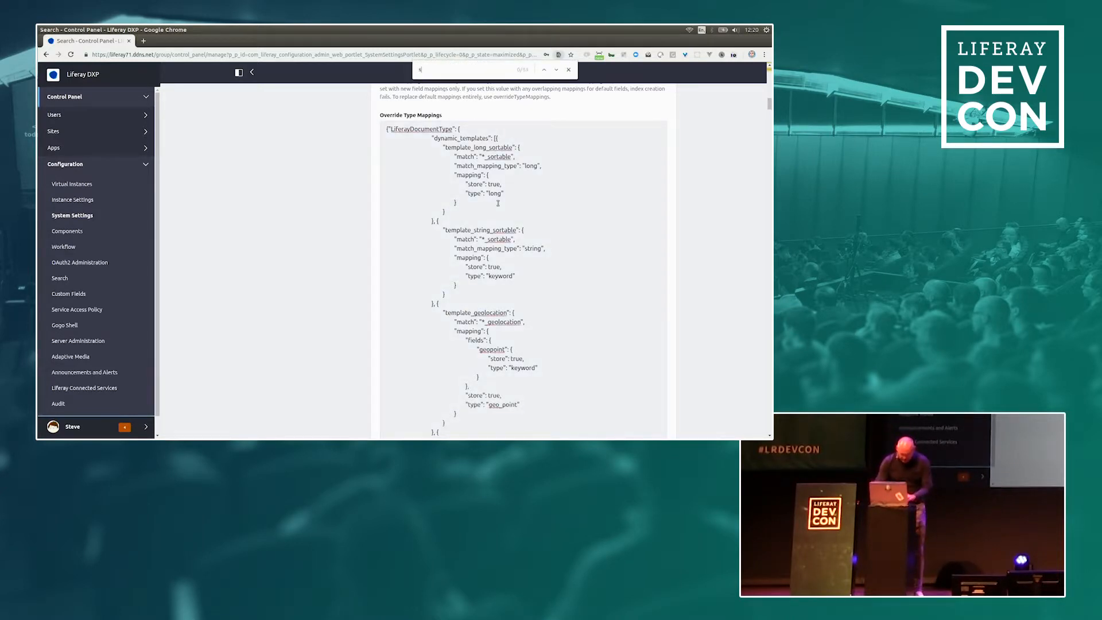
text(synon)
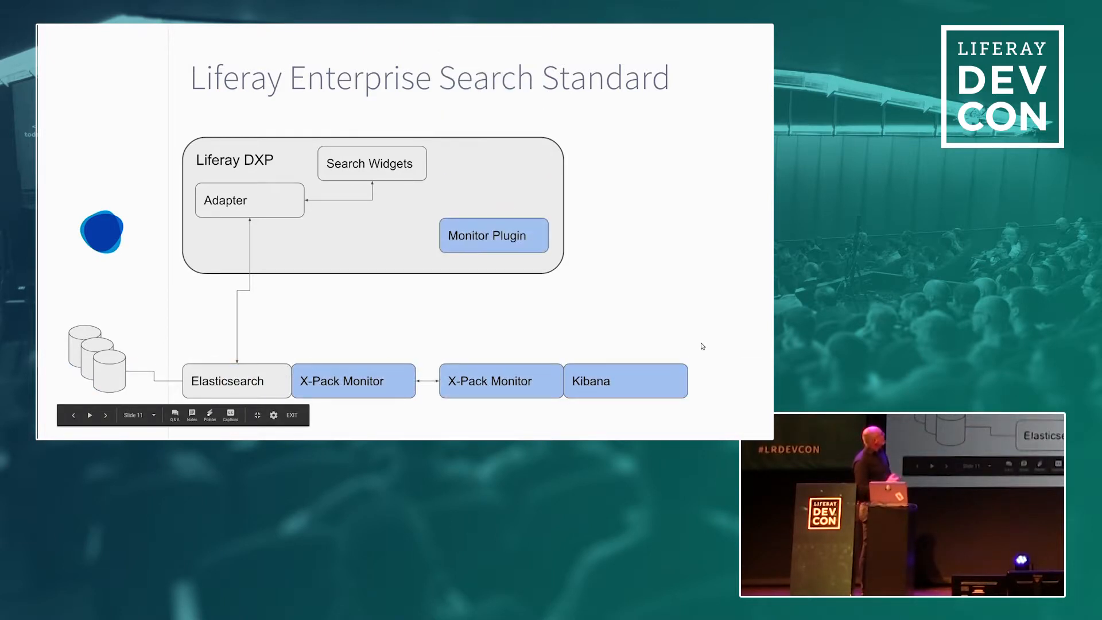
click(89, 414)
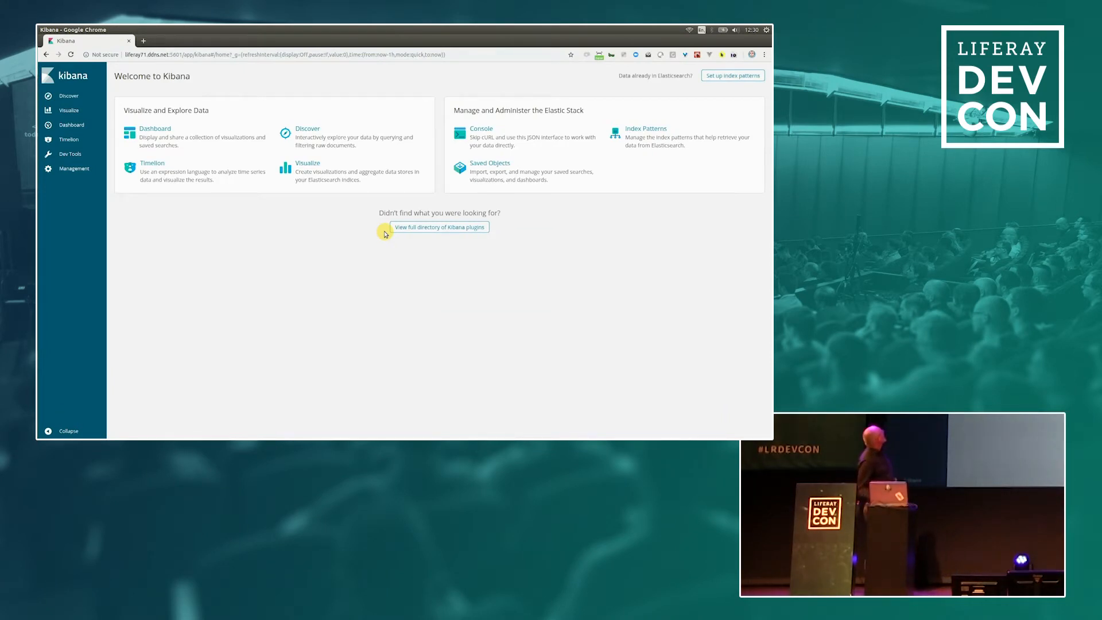
mouse_move(109, 117)
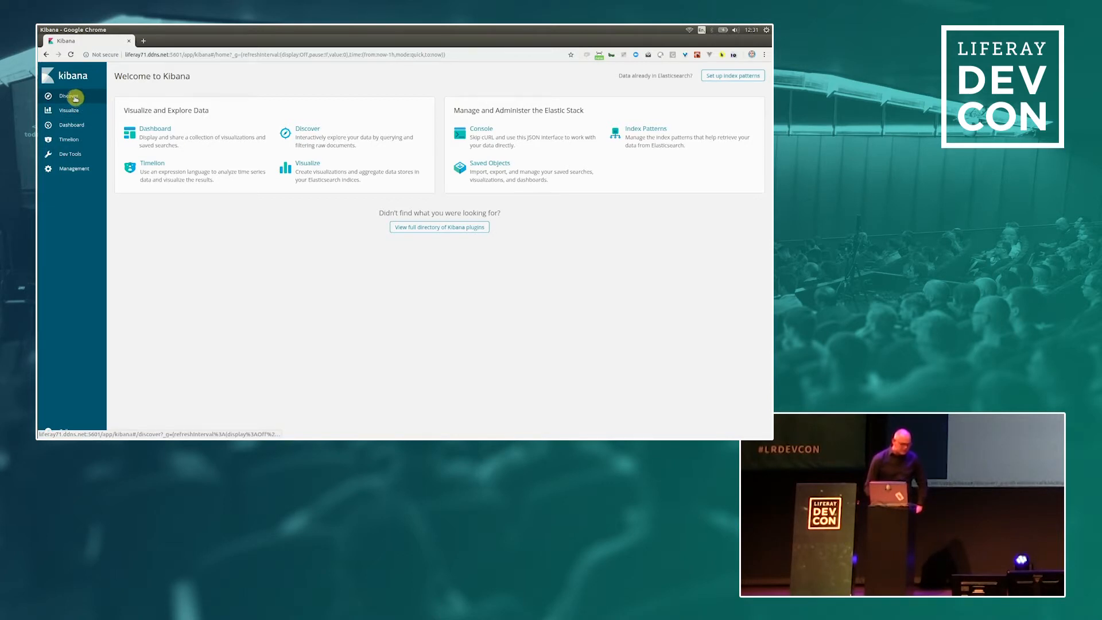
Step: Browse the raw indexed form-entry documents in Discover, then go to the saved dashboards list
click(69, 96)
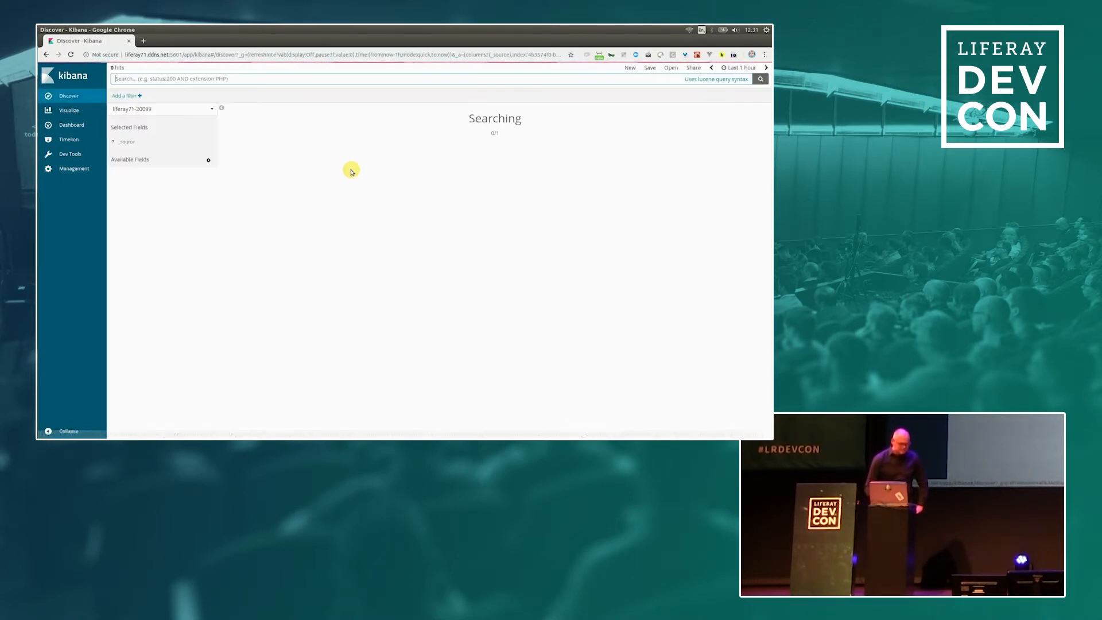
click(759, 78)
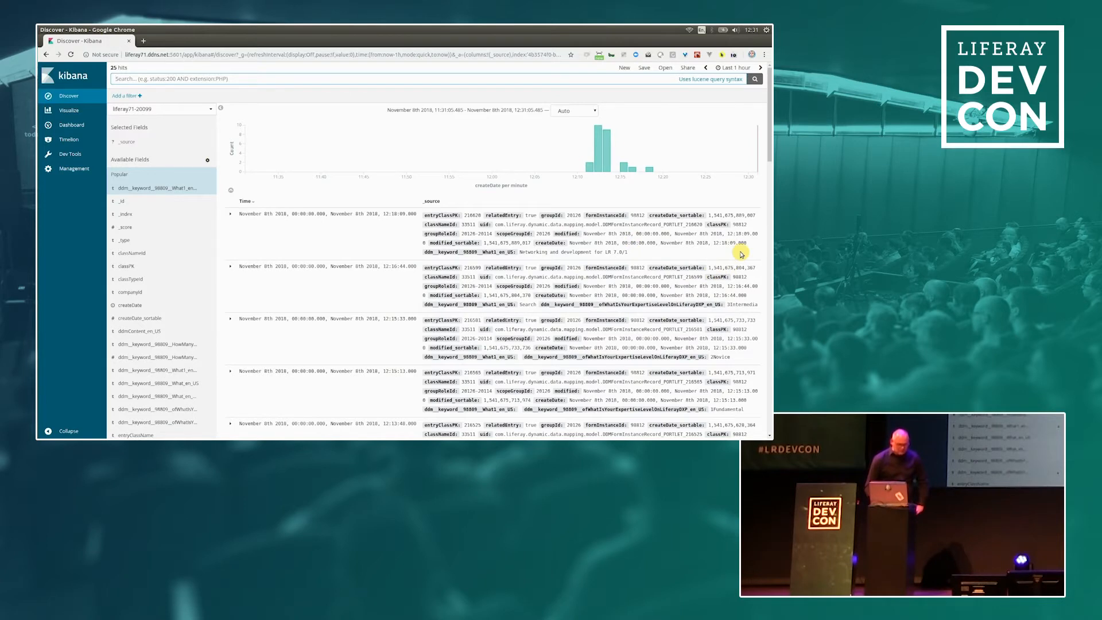
mouse_move(711, 186)
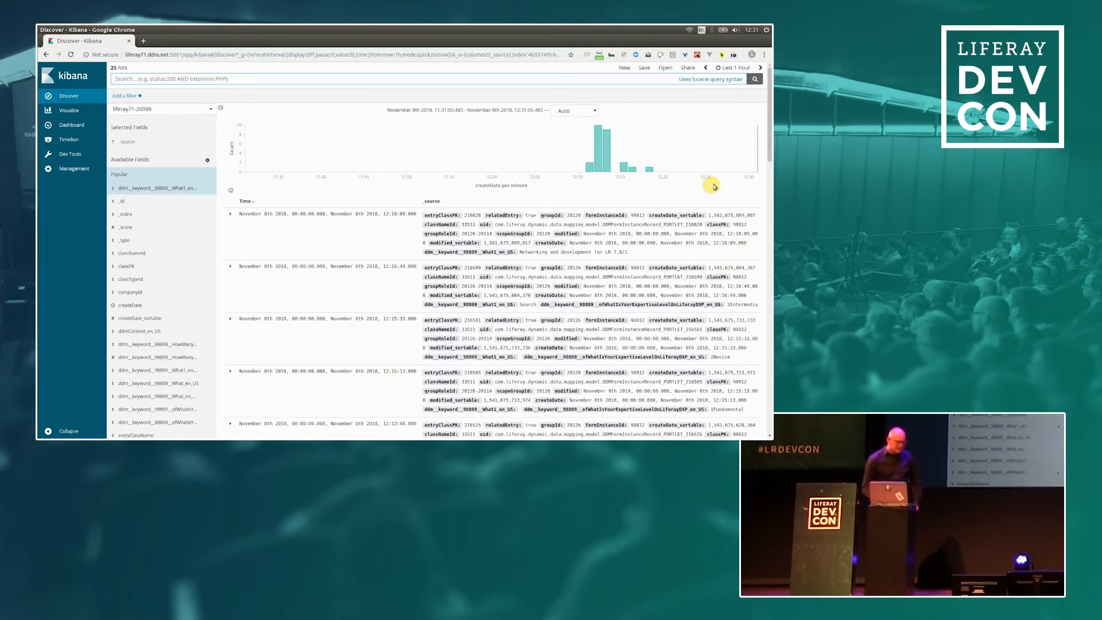
mouse_move(352, 129)
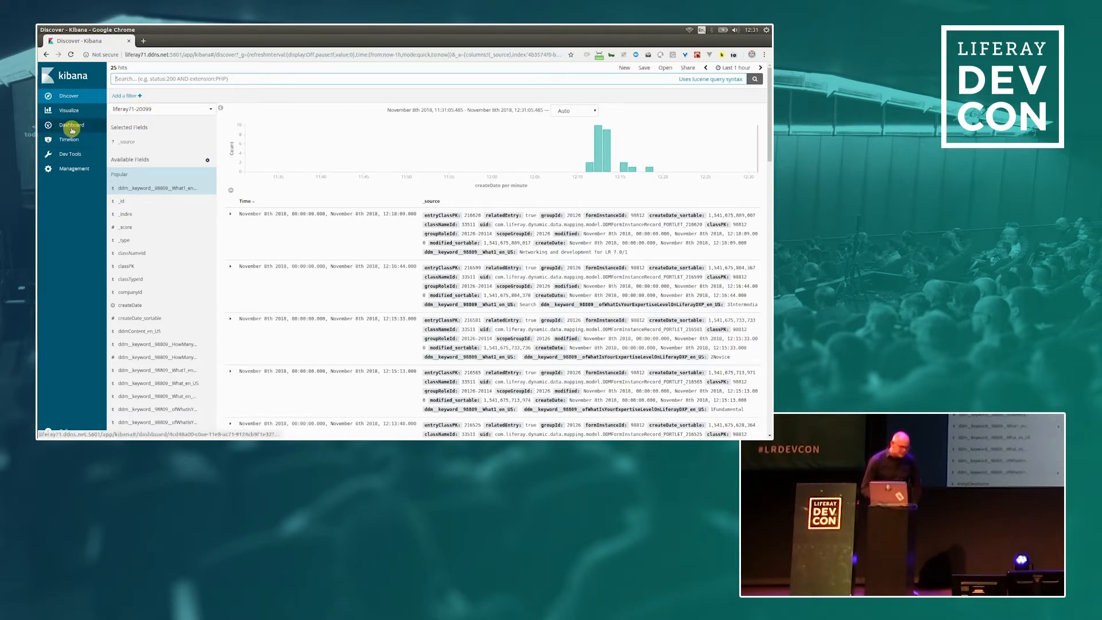
click(71, 125)
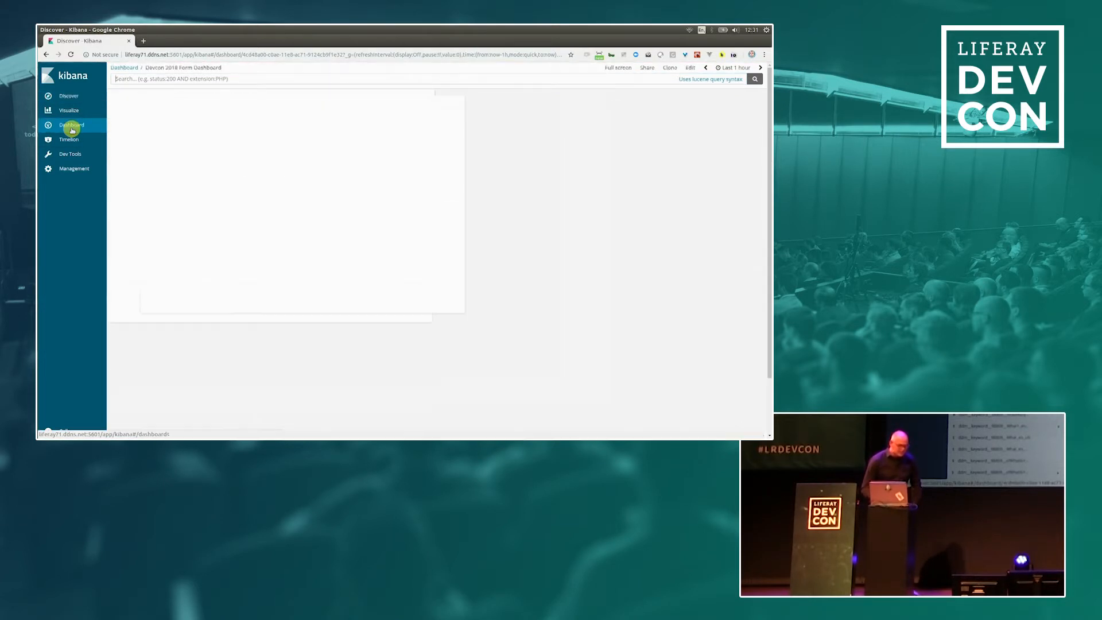
click(71, 125)
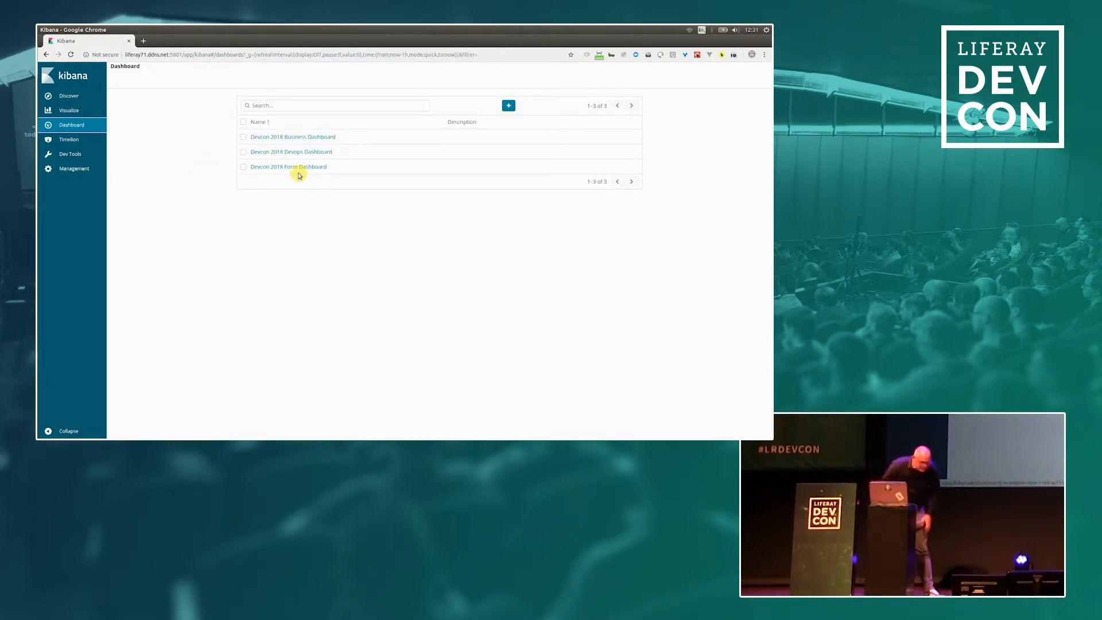
mouse_move(311, 192)
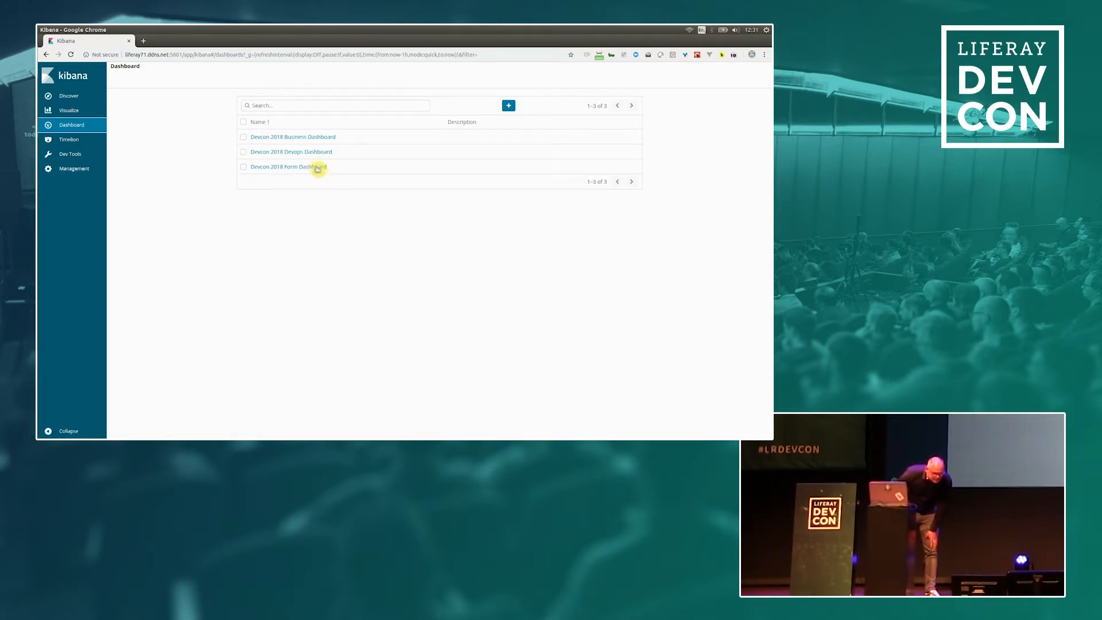
mouse_move(291, 152)
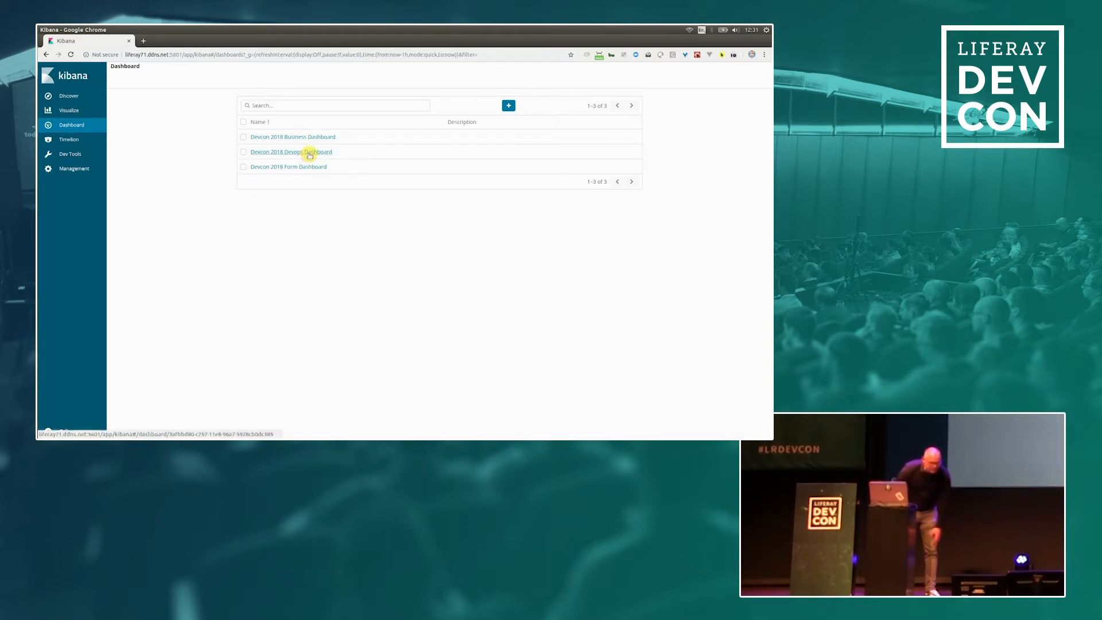
Step: Open the Devcon 2018 Devops Dashboard and bring up the time range choices
click(291, 151)
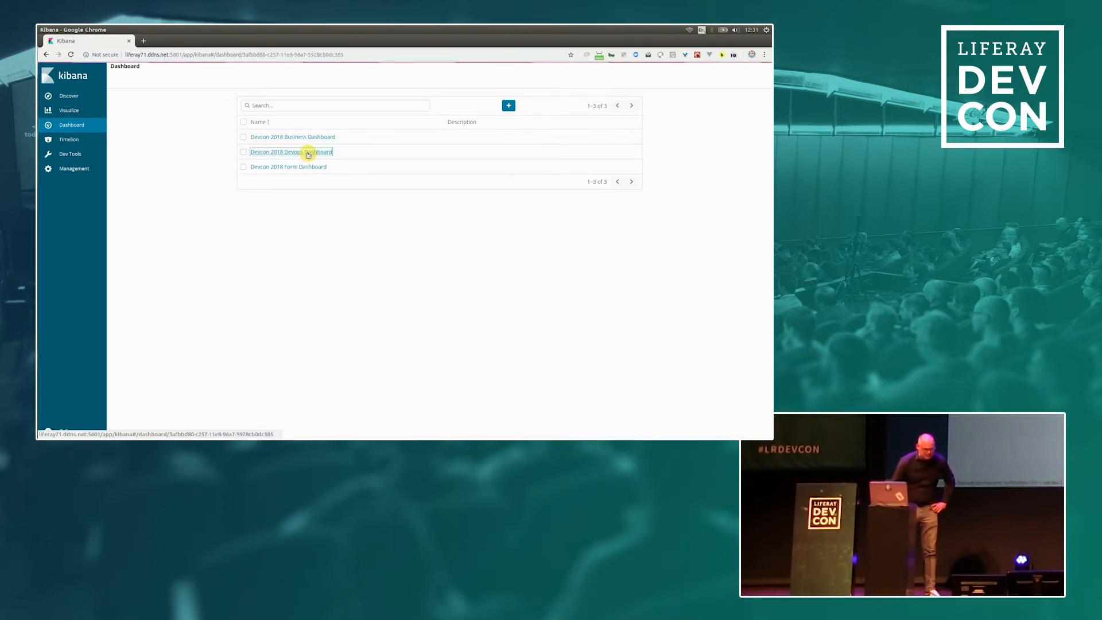
click(291, 151)
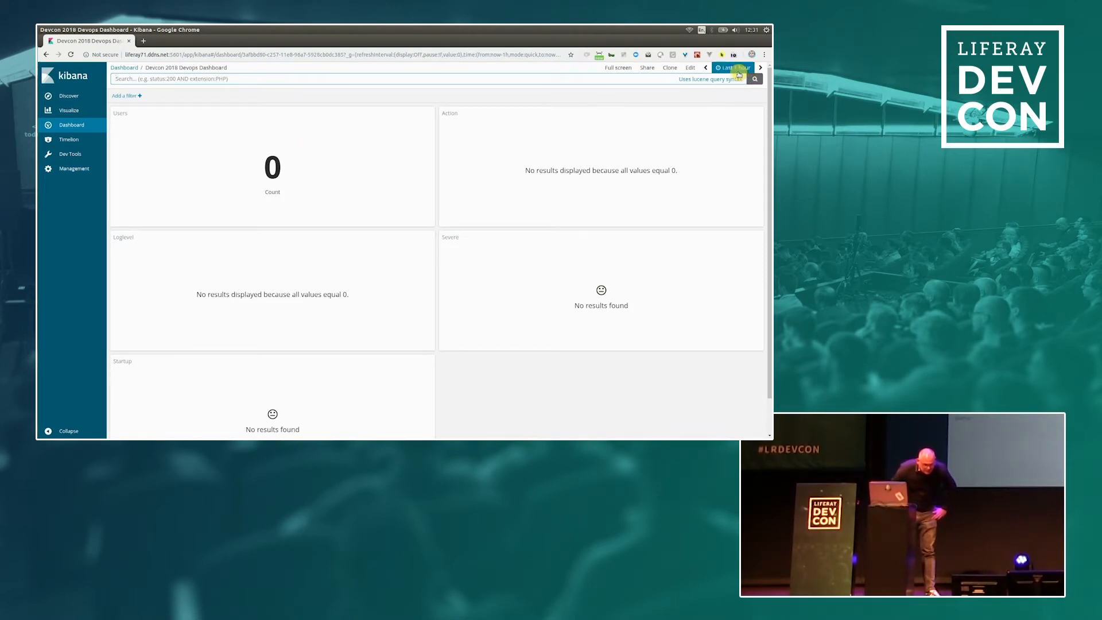
click(733, 68)
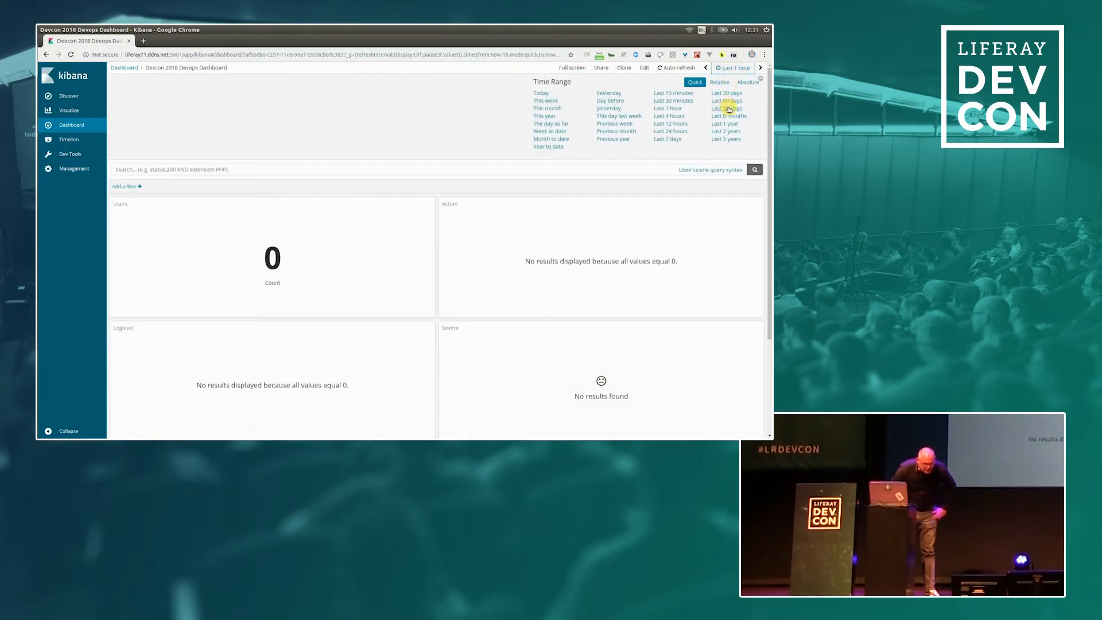
Step: Widen the Devops Dashboard's time range to the last 90 days
click(728, 107)
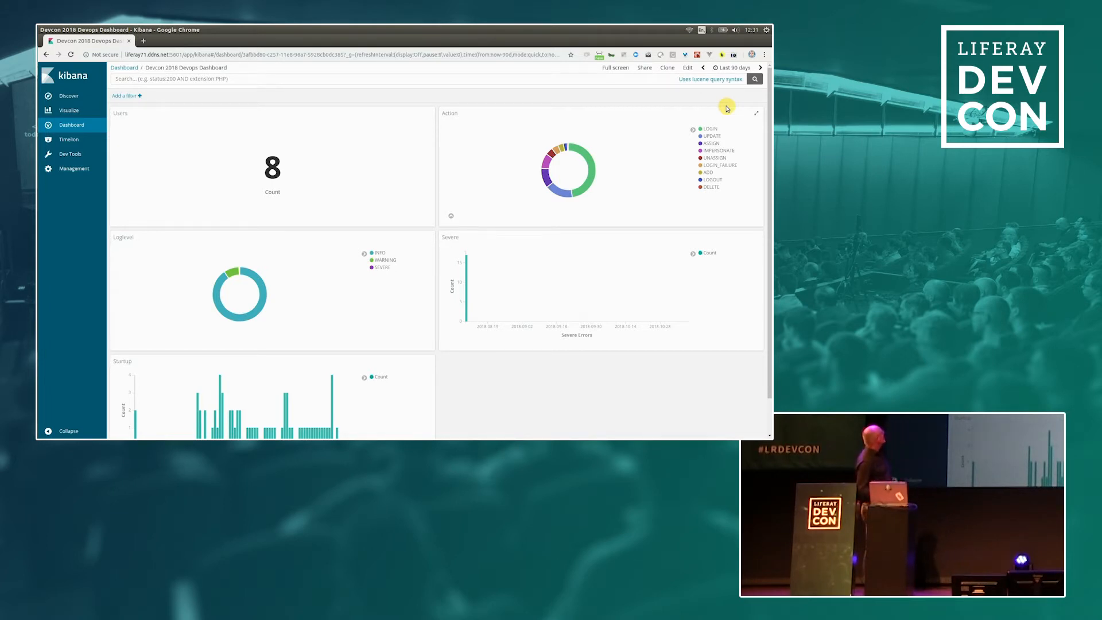
mouse_move(638, 130)
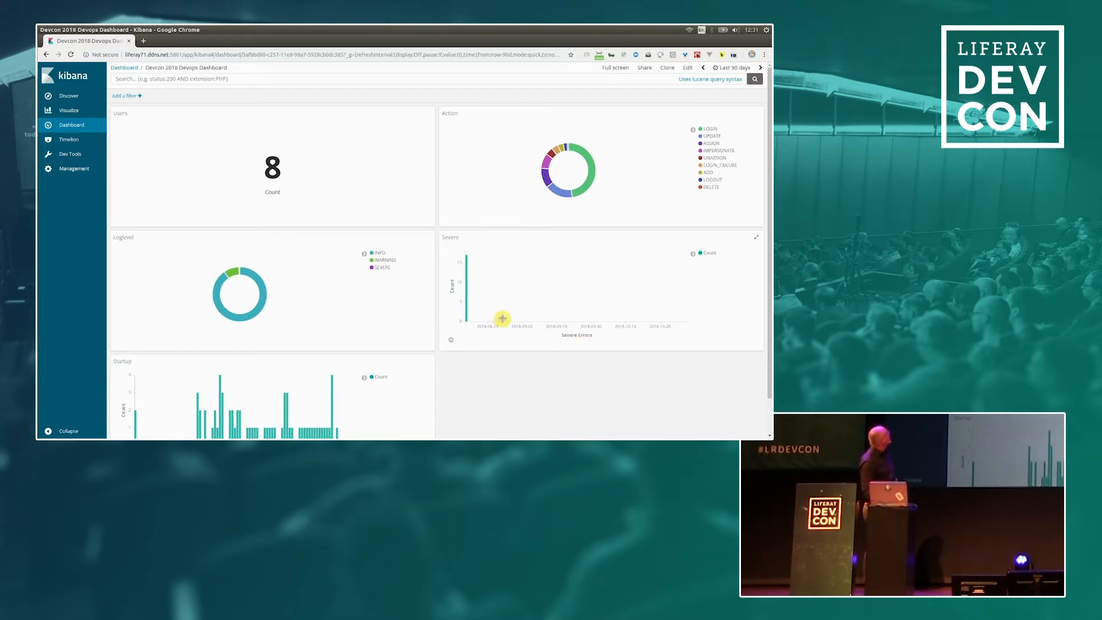
mouse_move(195, 311)
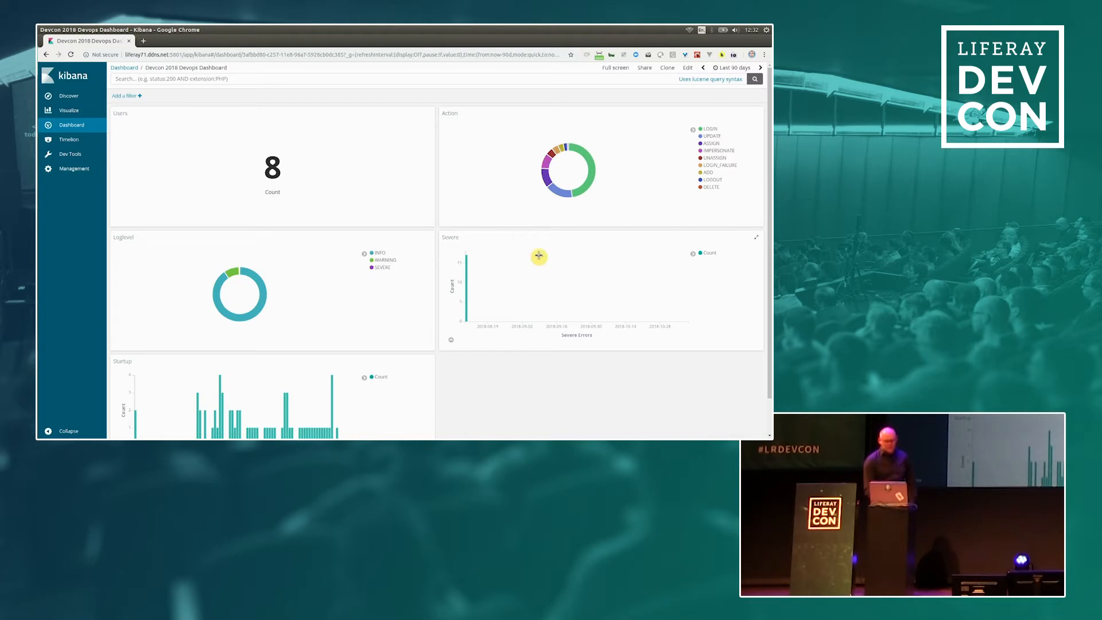
mouse_move(96, 110)
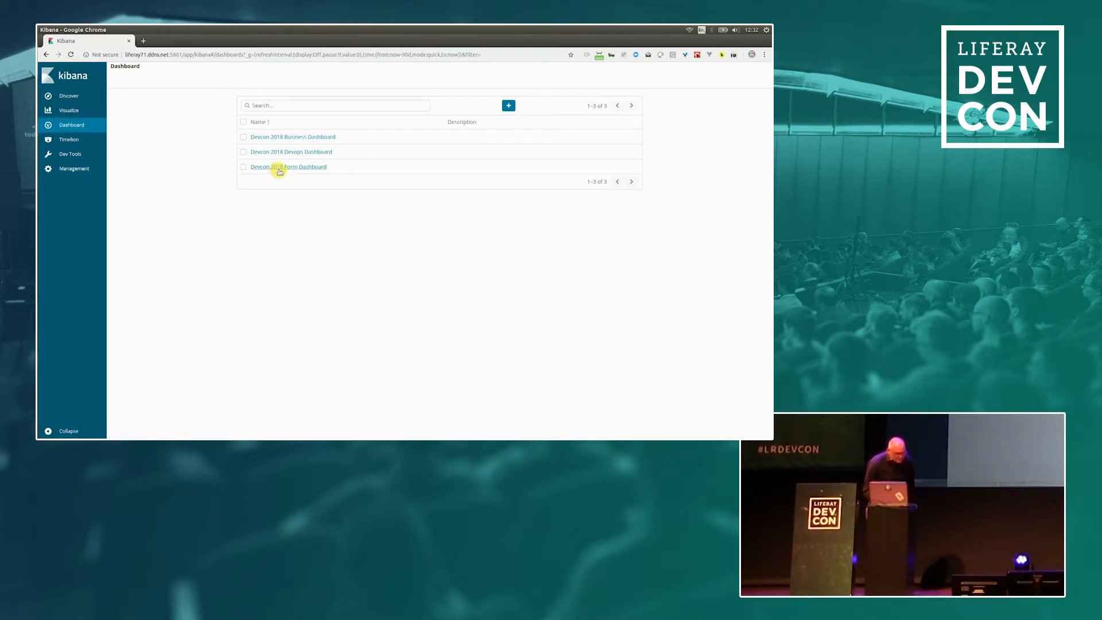
Step: Open the Devcon 2018 Form Dashboard and scroll through its expertise, topics and times charts
click(288, 166)
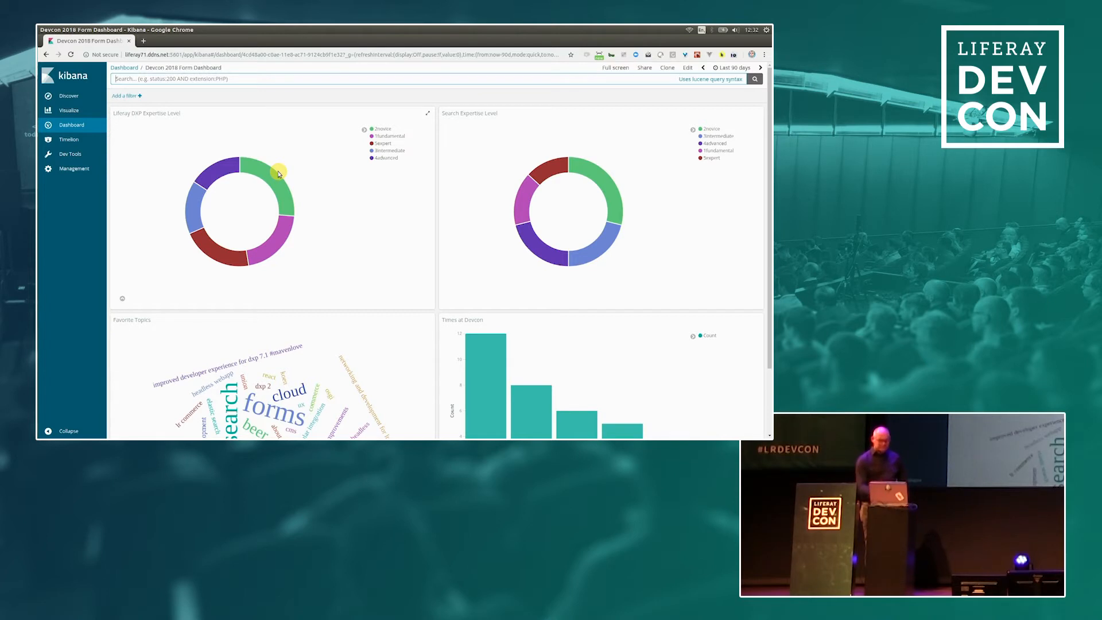
scroll(down, 3)
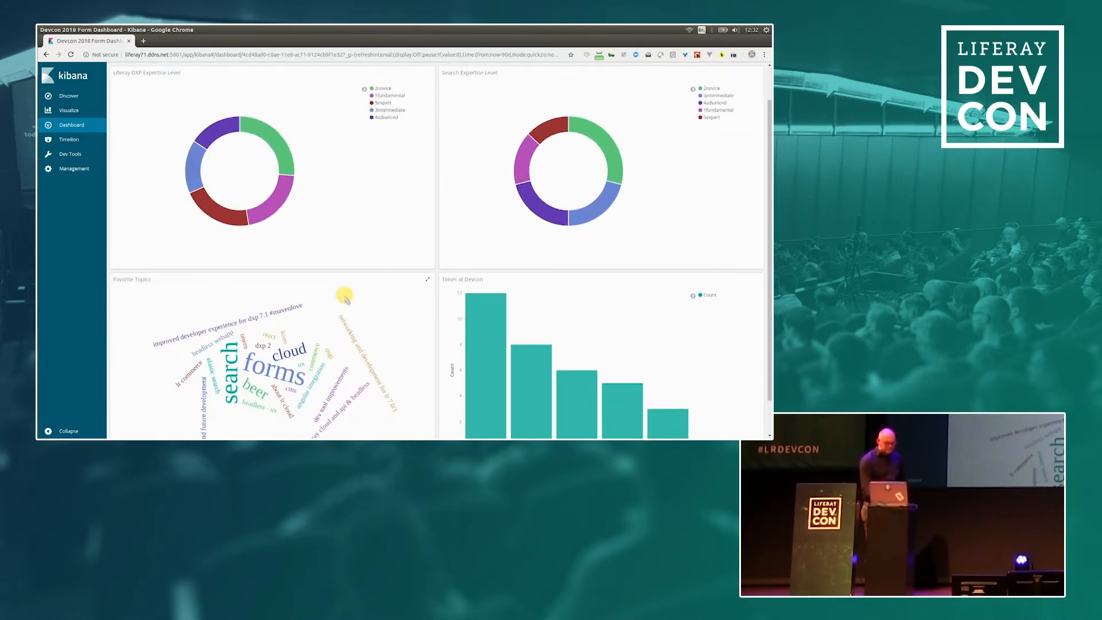
scroll(down, 3)
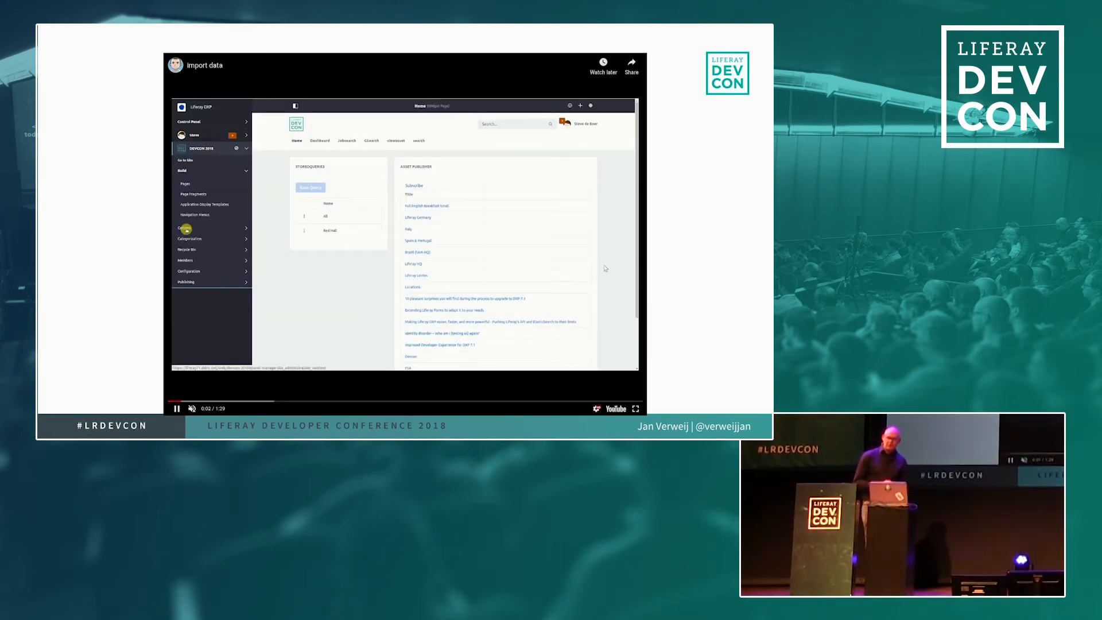
Step: Expand the site's Content section and open the Web Content list with the ESA folder
click(191, 241)
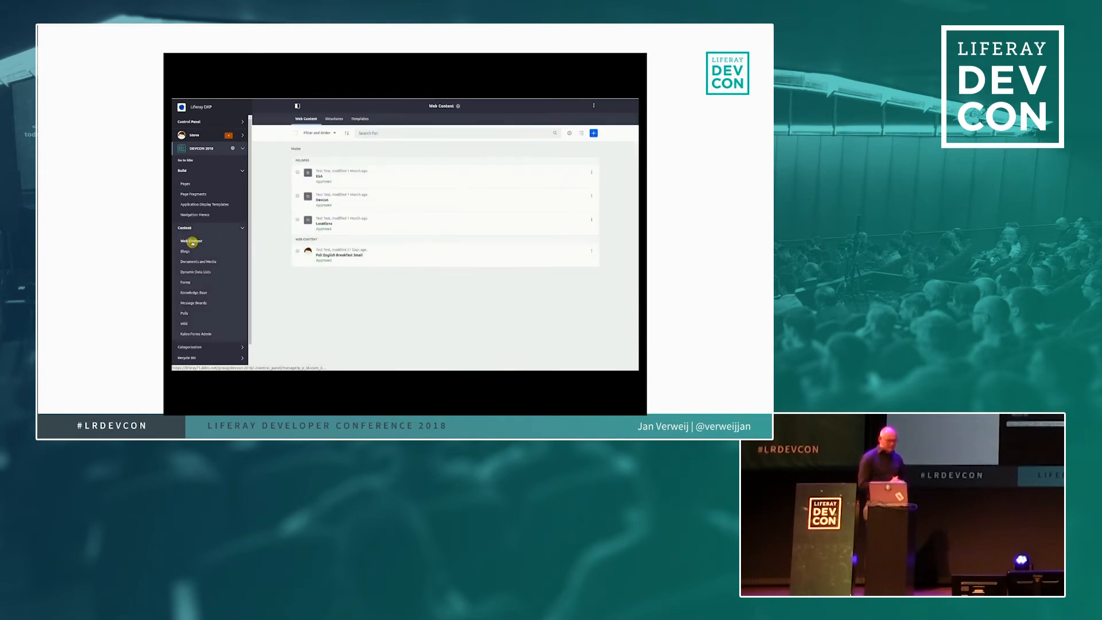
click(319, 174)
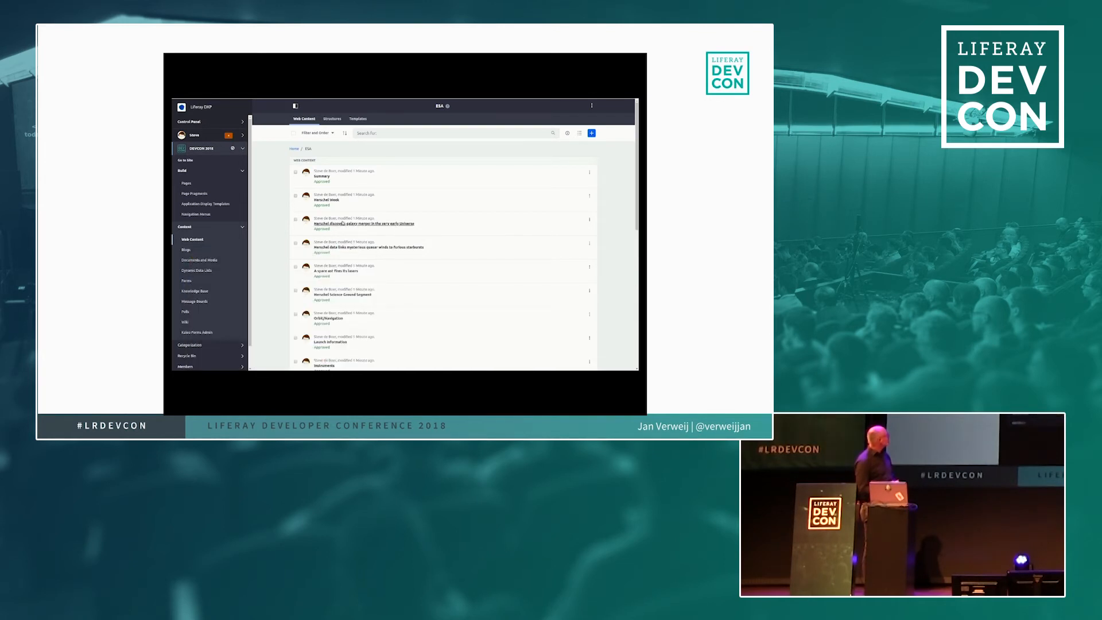
Step: From the site home page, search for 'herschel' to find the imported Herschel articles
click(363, 224)
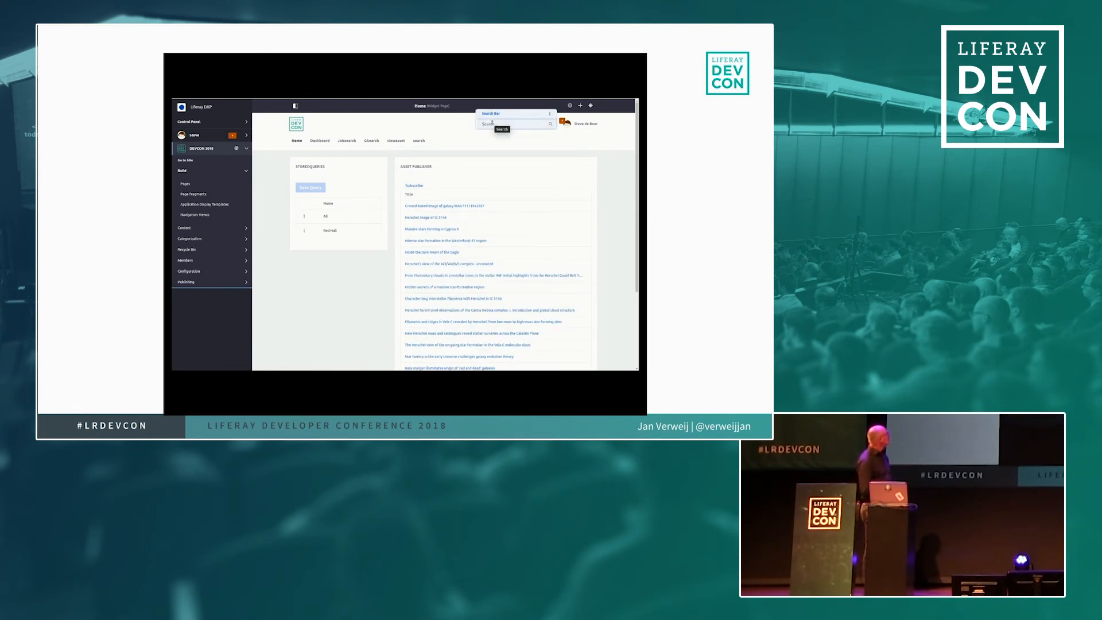
text(herschel)
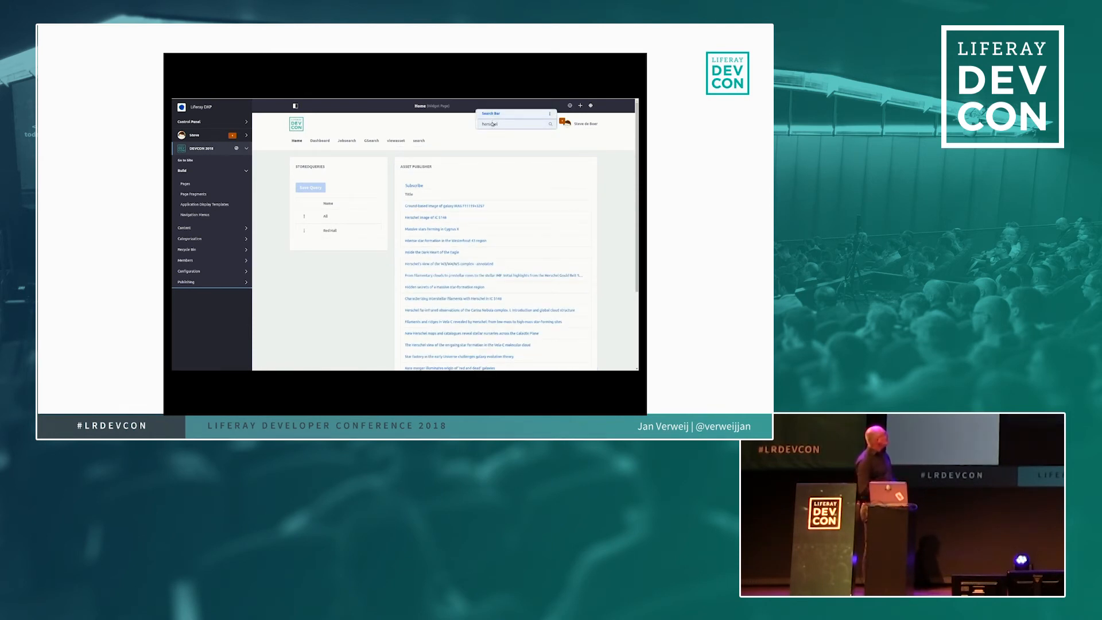
click(551, 124)
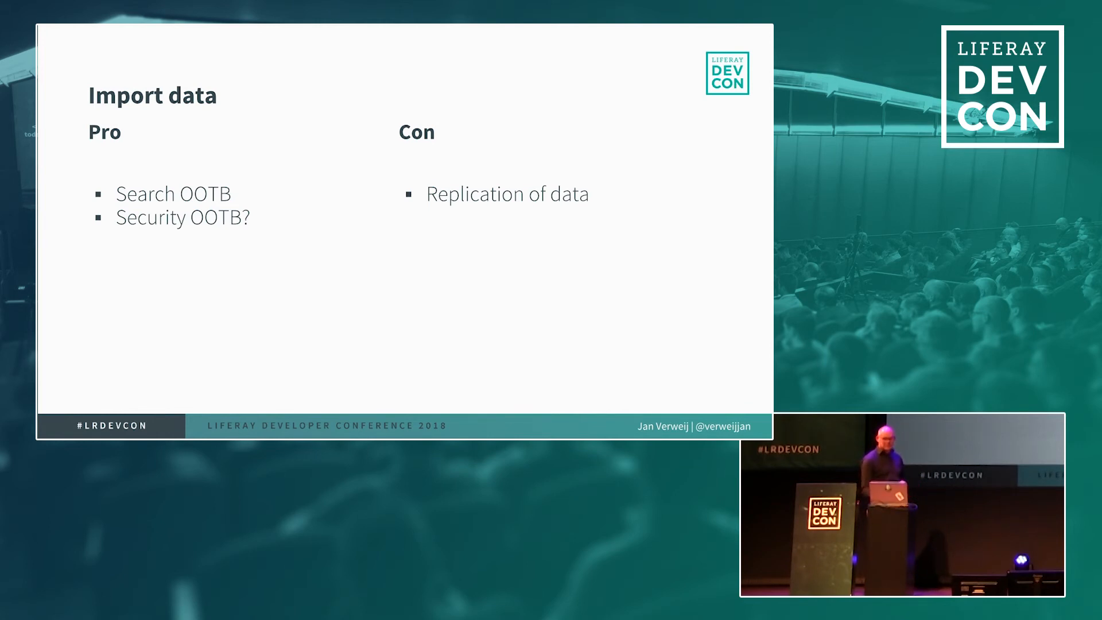
mouse_move(684, 270)
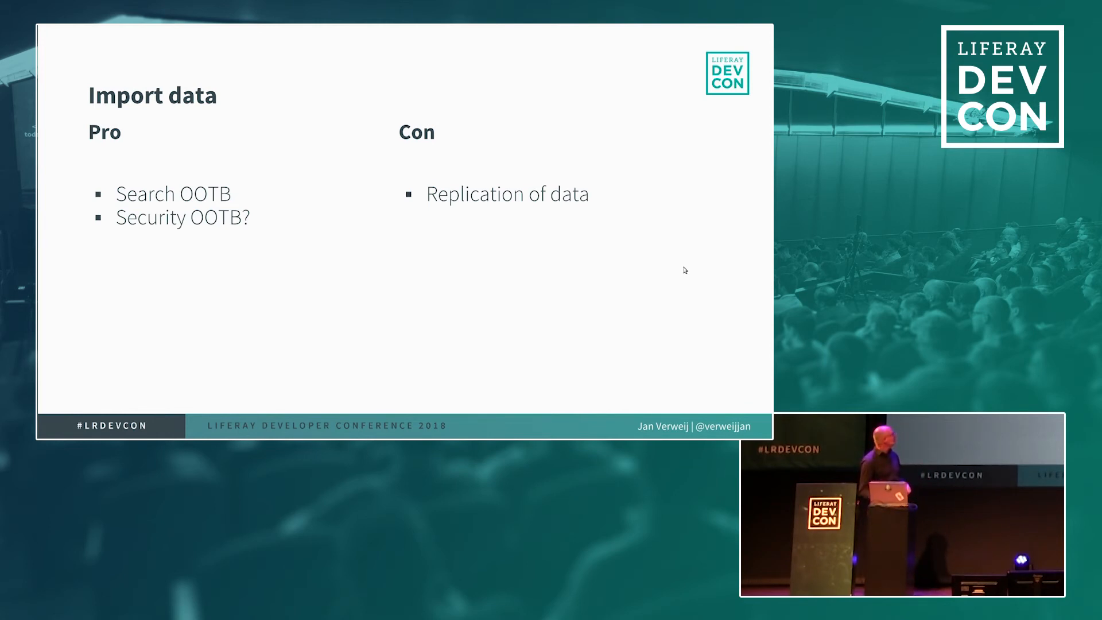
Step: Advance through the Insight Engines pros/cons and diagram slides to the next slide
key(Right)
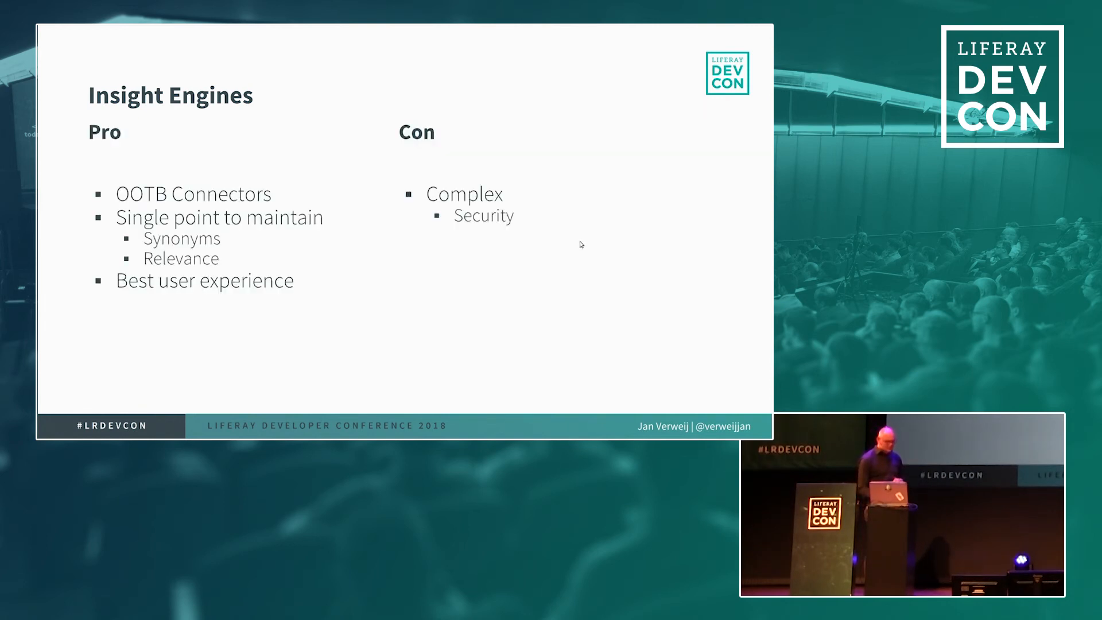
key(Right)
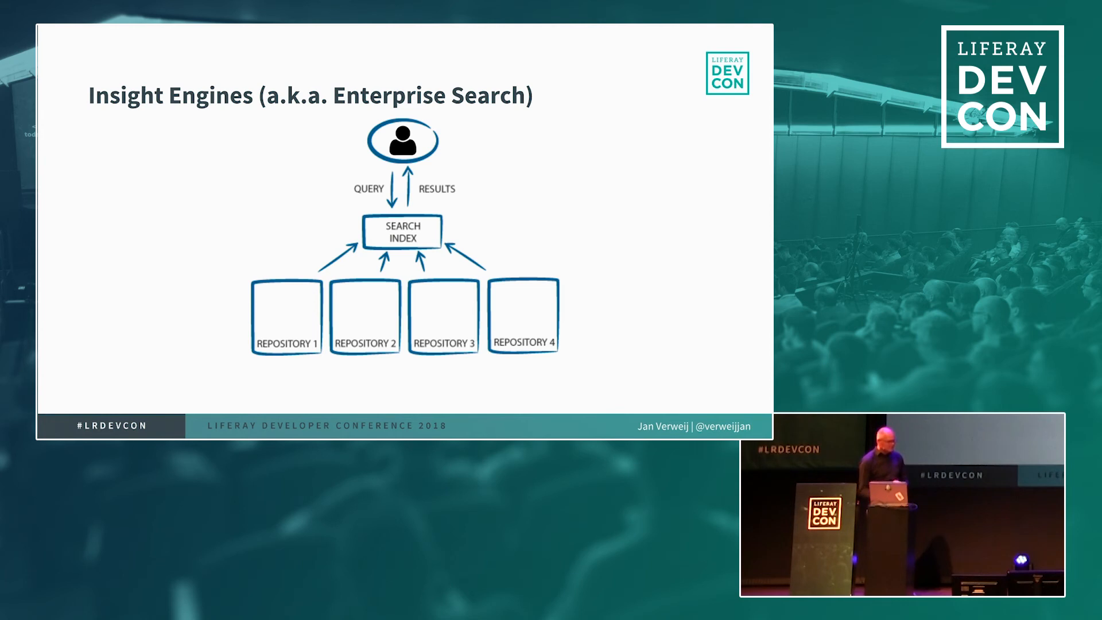
key(Right)
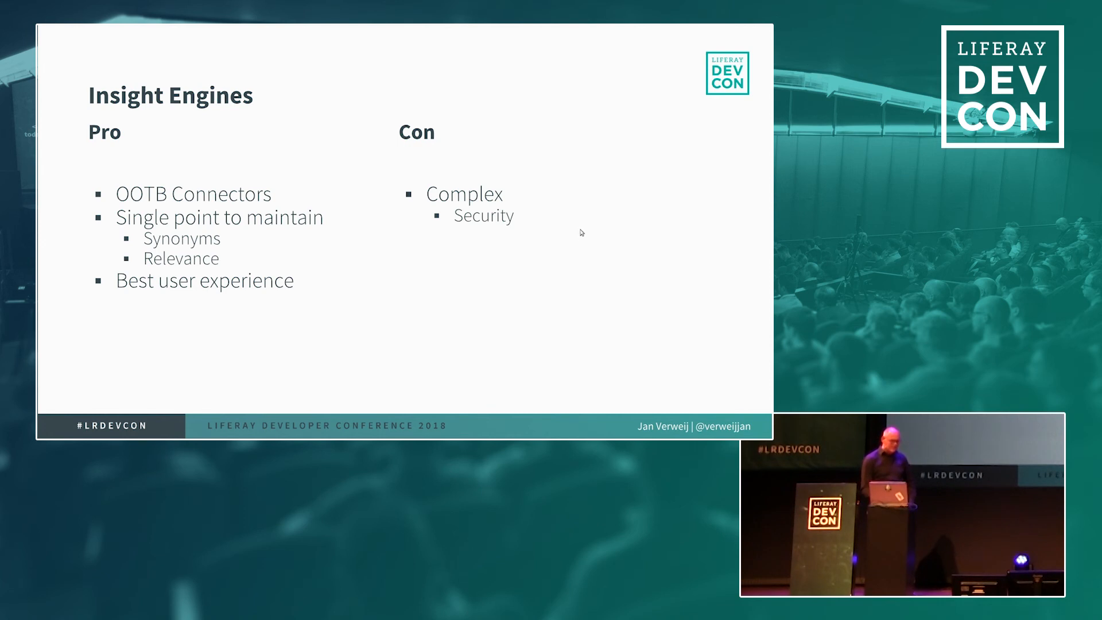
Step: Advance past the effort-versus-cost bubble chart to the Summary slide
key(Right)
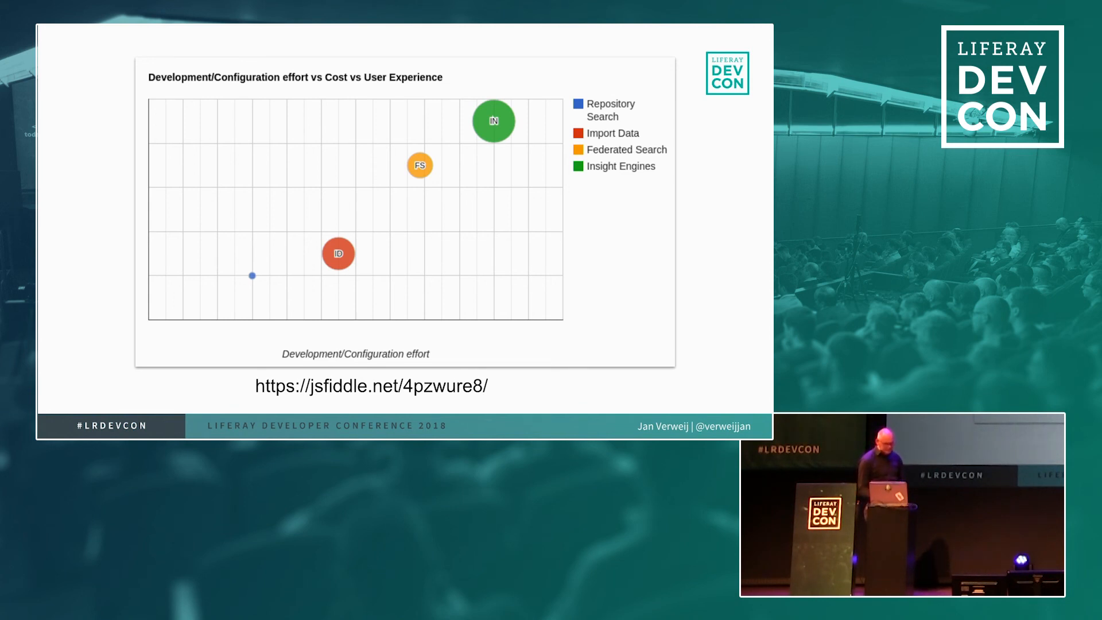
key(Right)
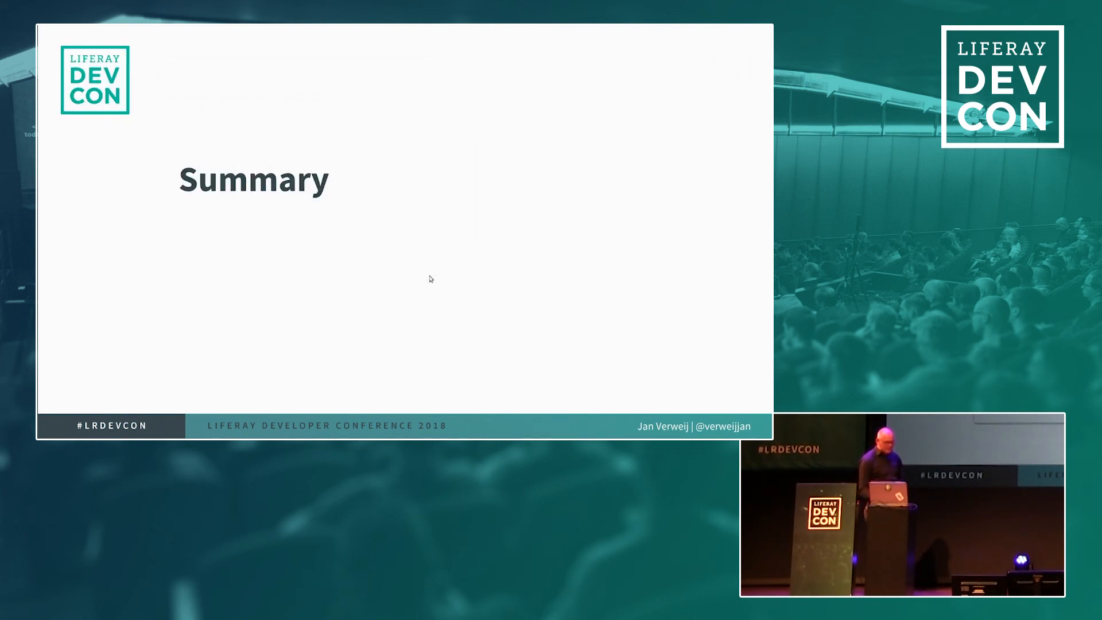